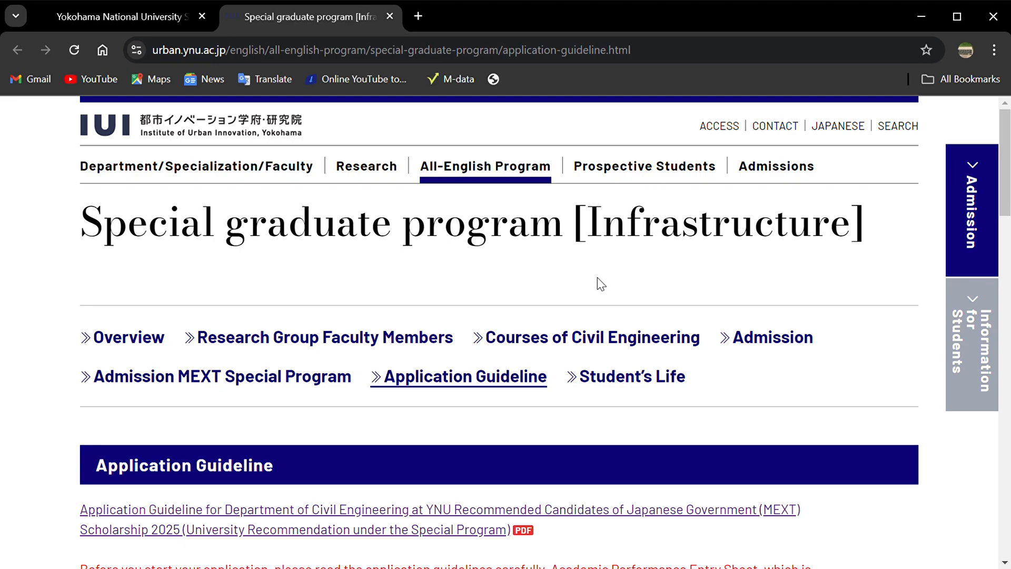
pyautogui.moveTo(819, 266)
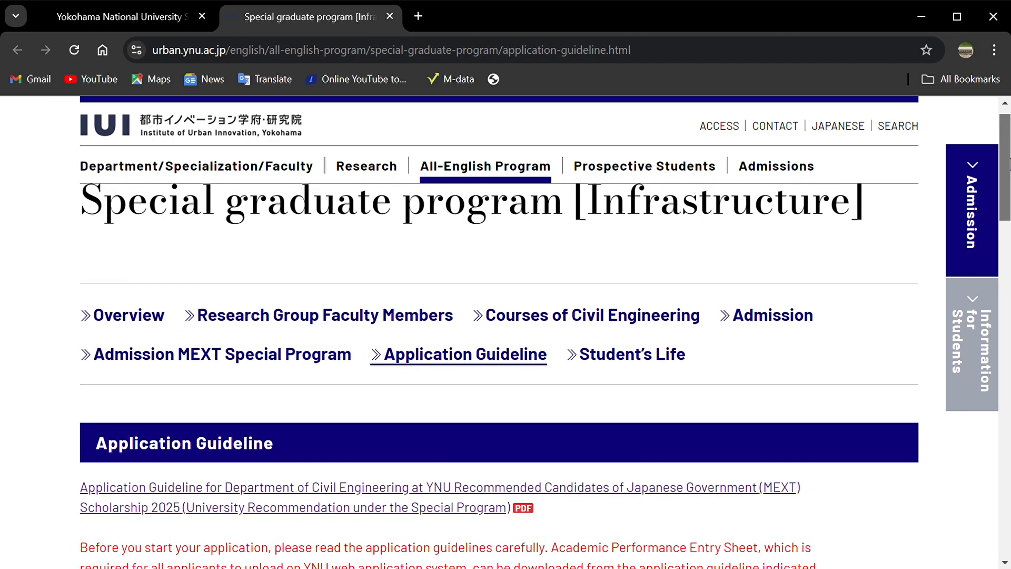
# Bring up the 2025 Civil Engineering MEXT Application Guideline PDF from the program page.
pyautogui.scroll(-3)
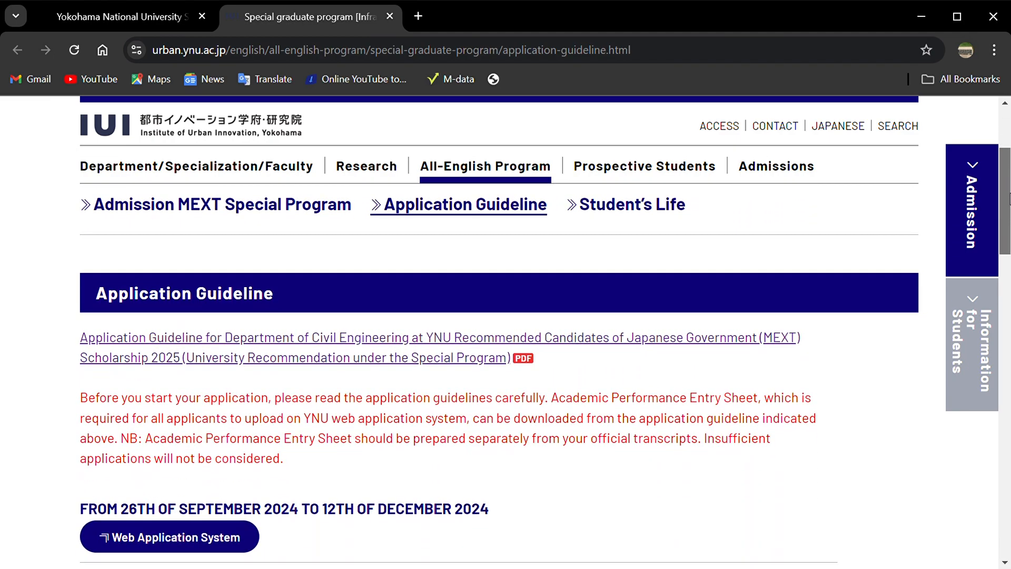
pyautogui.scroll(-3)
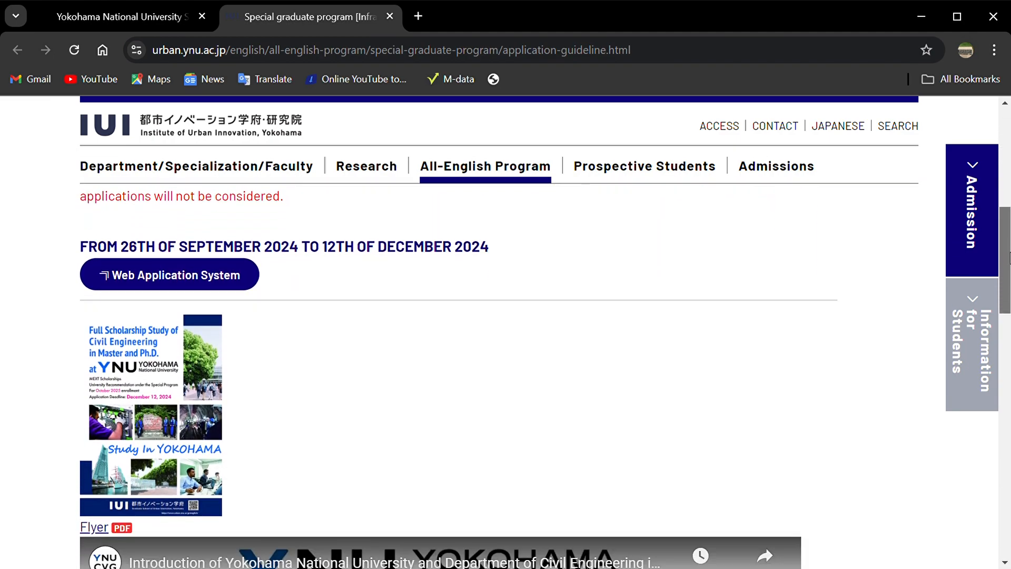
pyautogui.scroll(-3)
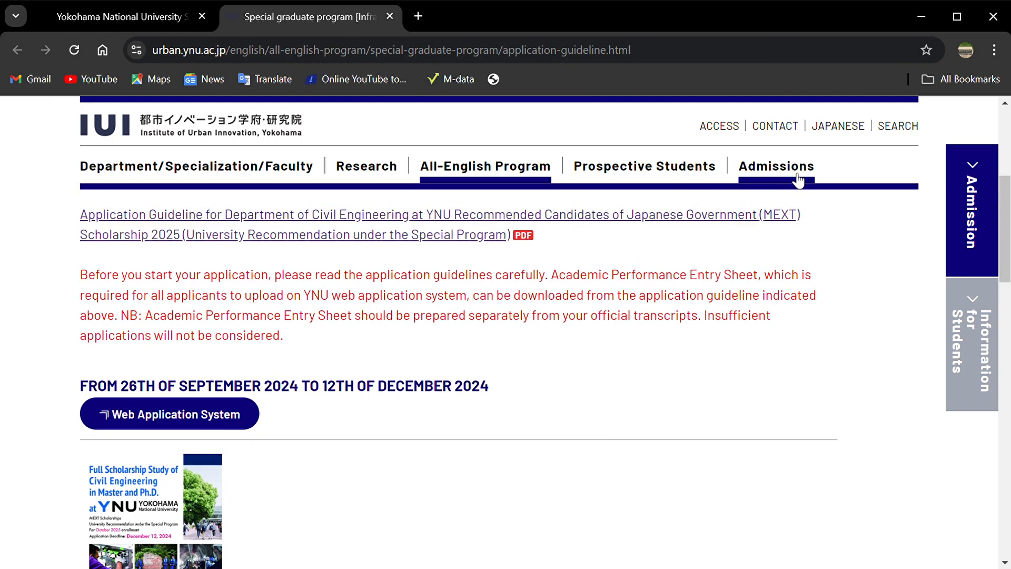
pyautogui.moveTo(643, 166)
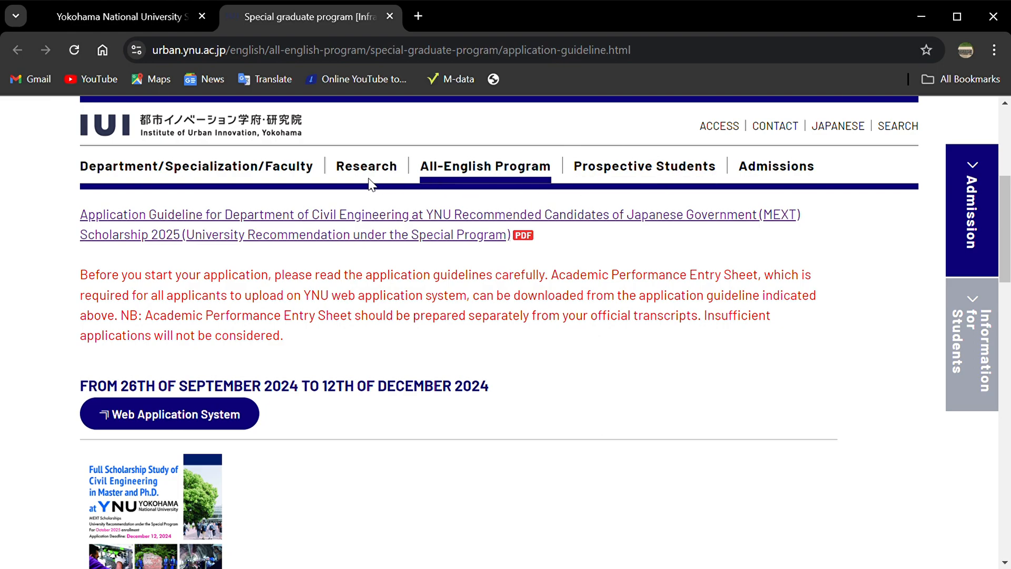
pyautogui.moveTo(314, 333)
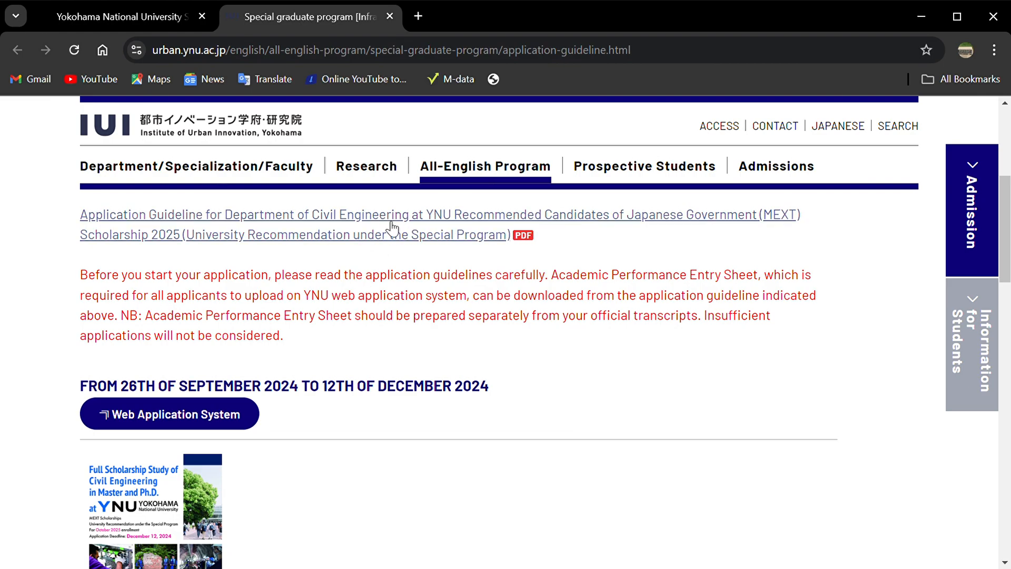
pyautogui.click(386, 225)
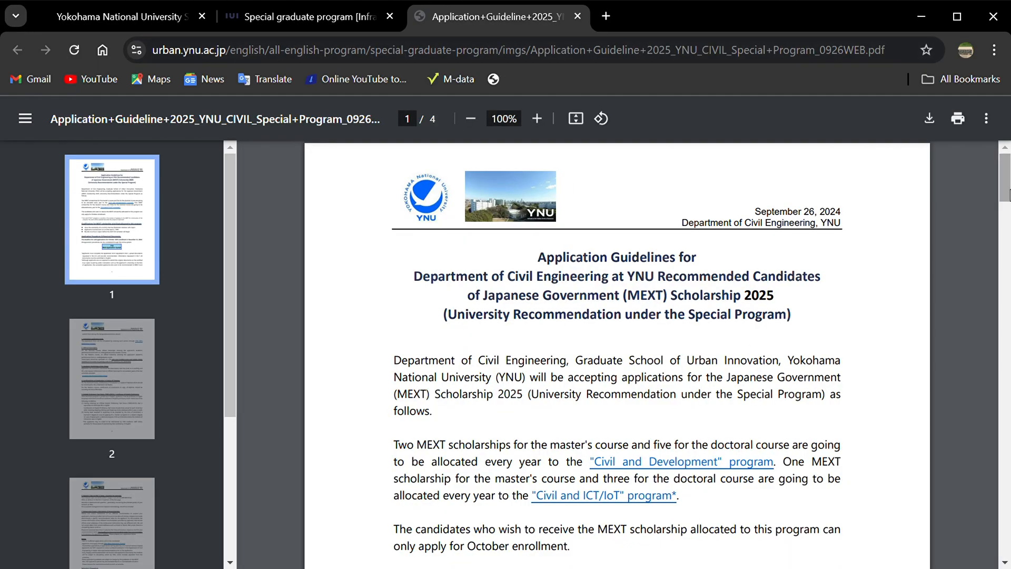
# Read through the guideline's four pages down to the last one.
pyautogui.scroll(-3)
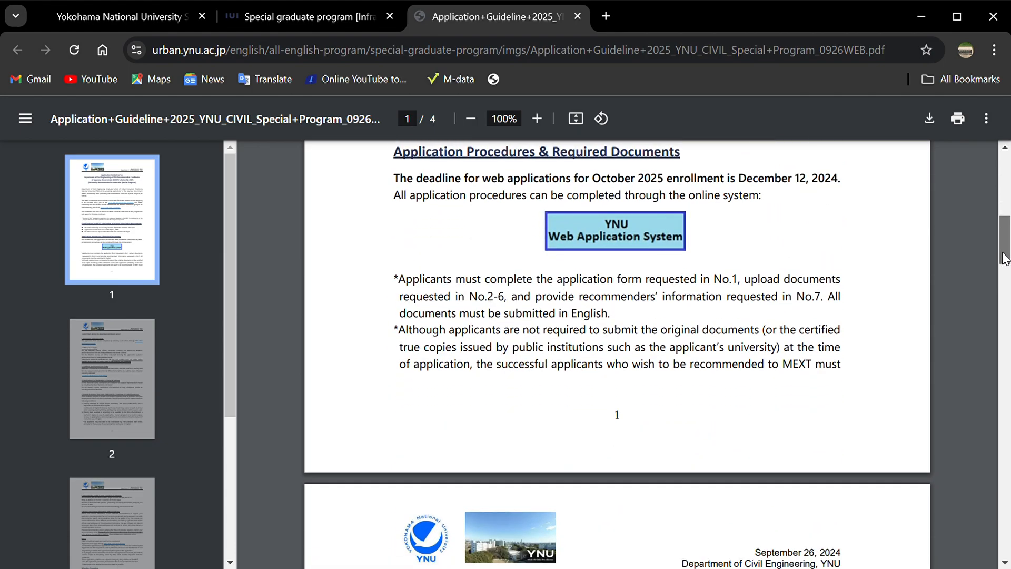
pyautogui.scroll(-3)
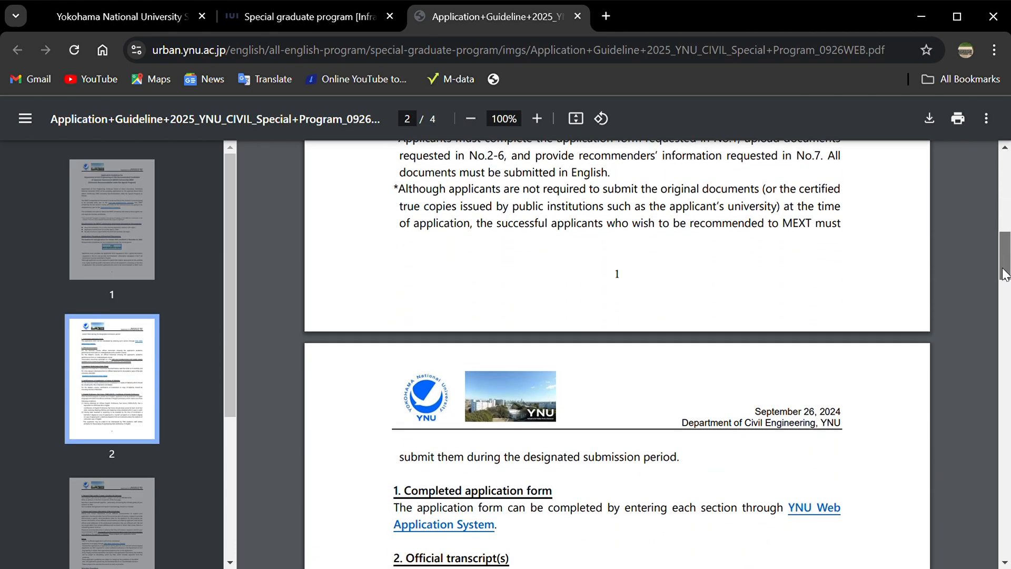
pyautogui.scroll(-3)
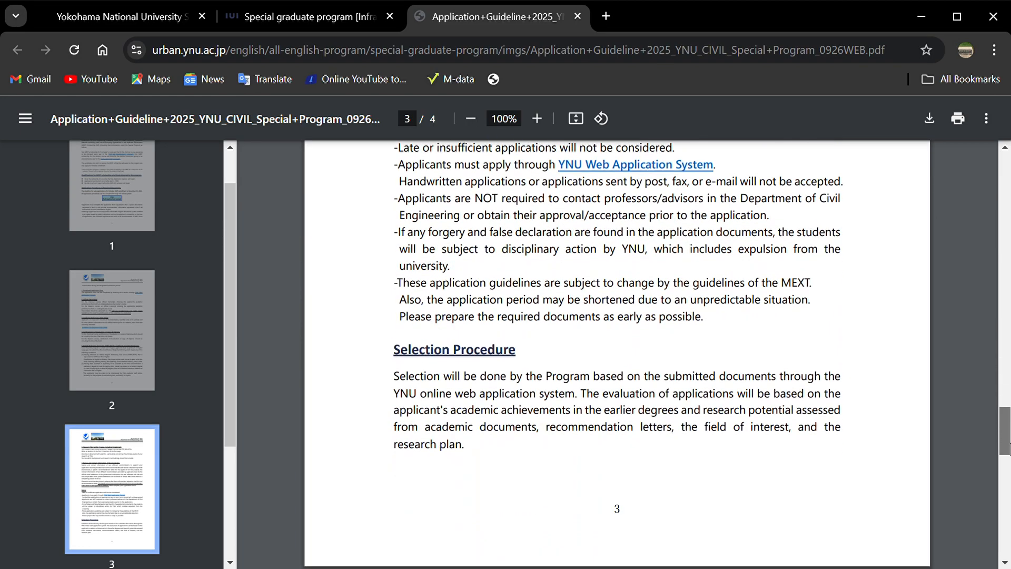
pyautogui.scroll(-3)
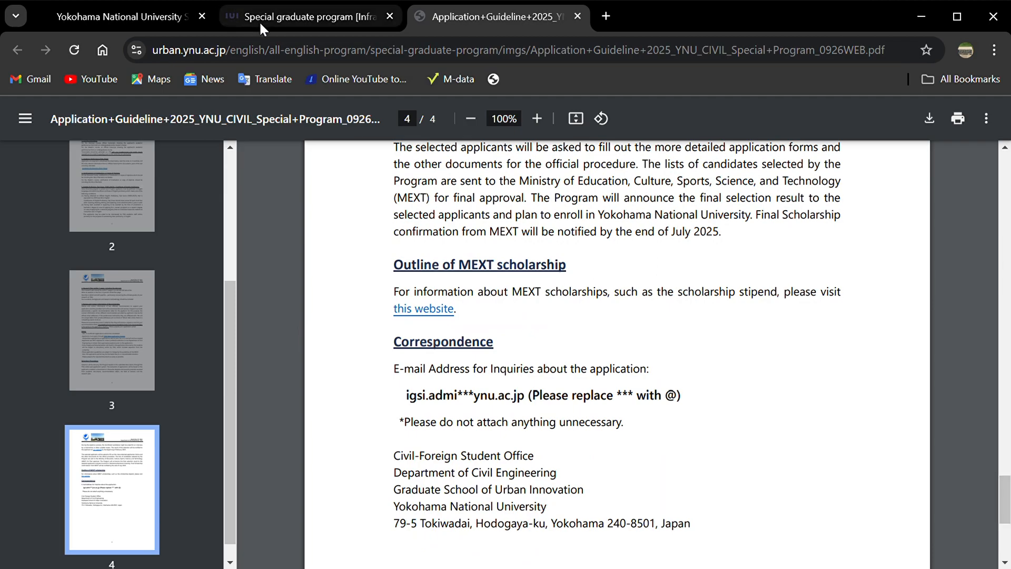
# Return to the Special graduate program page's Application Guideline section.
pyautogui.click(310, 16)
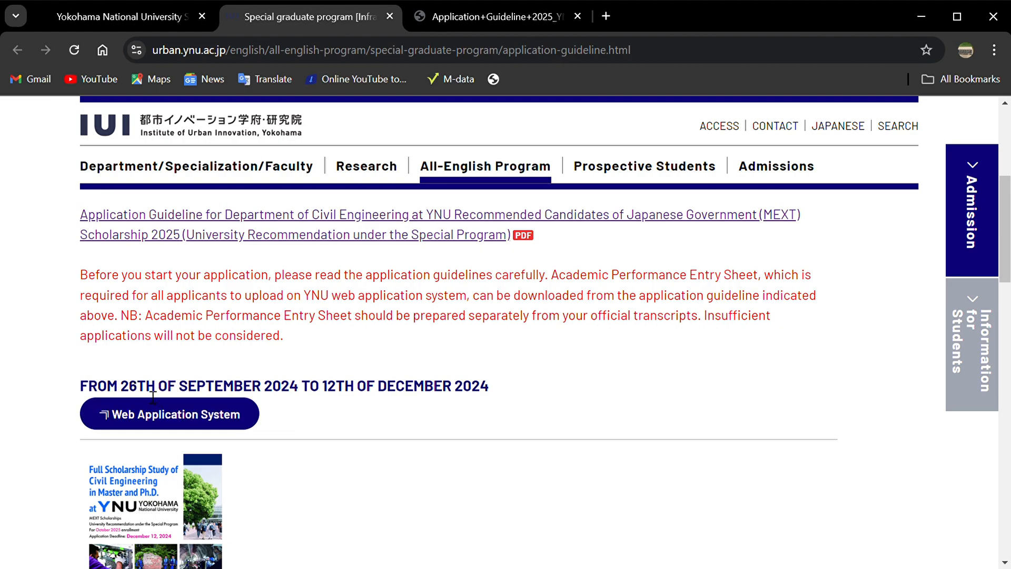
pyautogui.moveTo(317, 401)
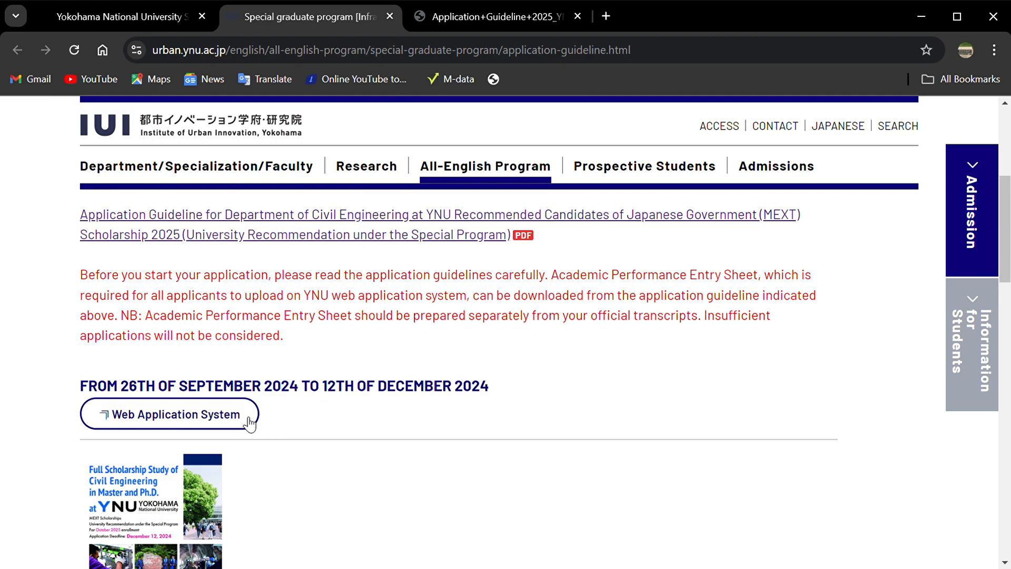
pyautogui.moveTo(237, 424)
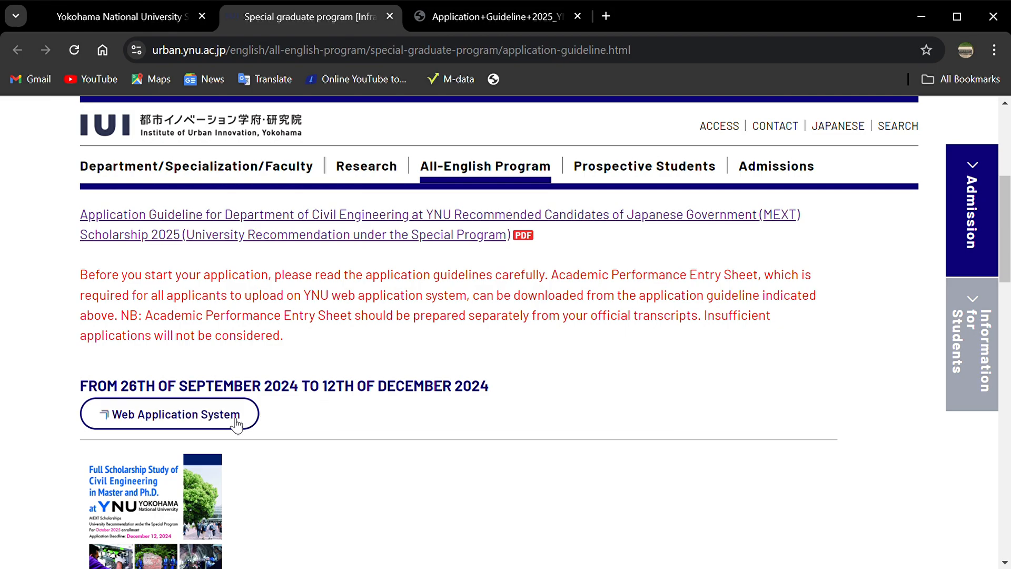
pyautogui.moveTo(292, 288)
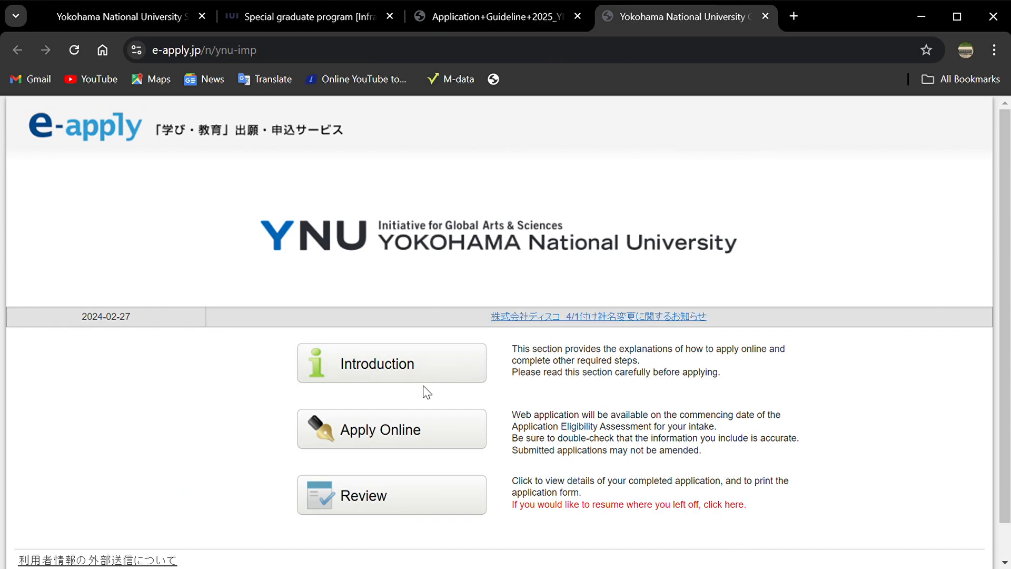
pyautogui.moveTo(419, 487)
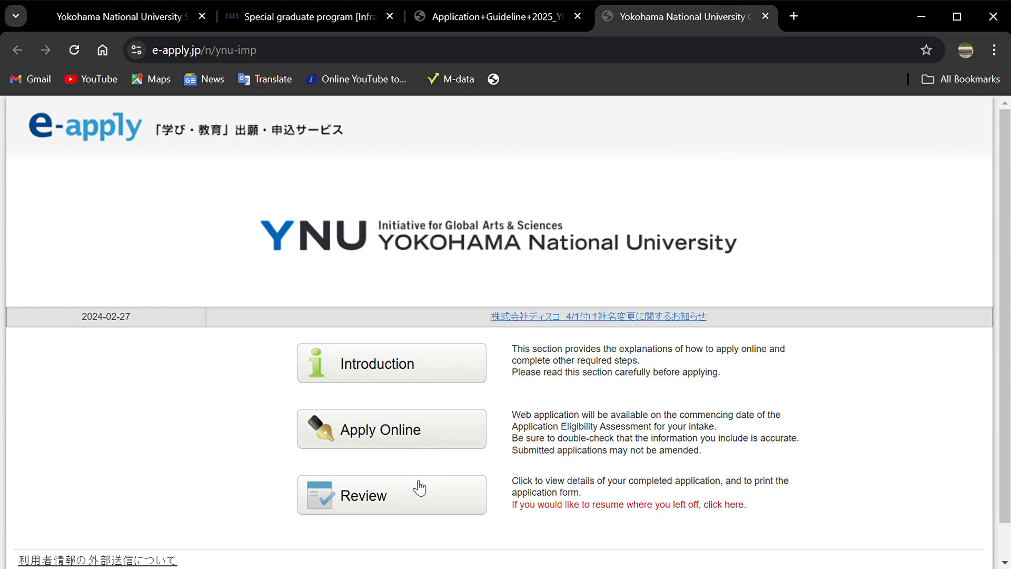
# Switch to the newly opened YNU e-apply portal tab.
pyautogui.click(490, 15)
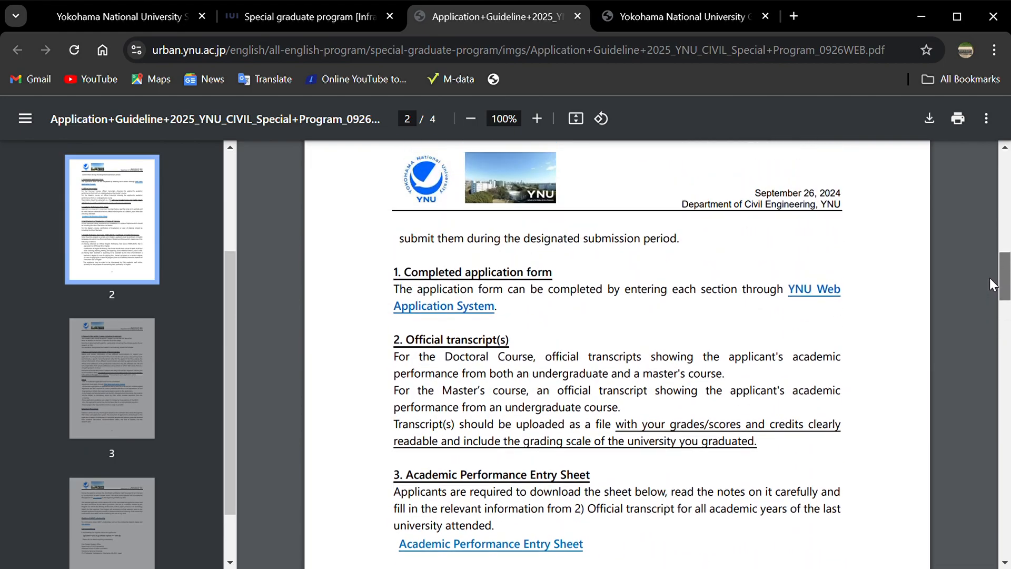
# Follow the guideline's YNU Web Application System links on pages 1 and 2.
pyautogui.scroll(-3)
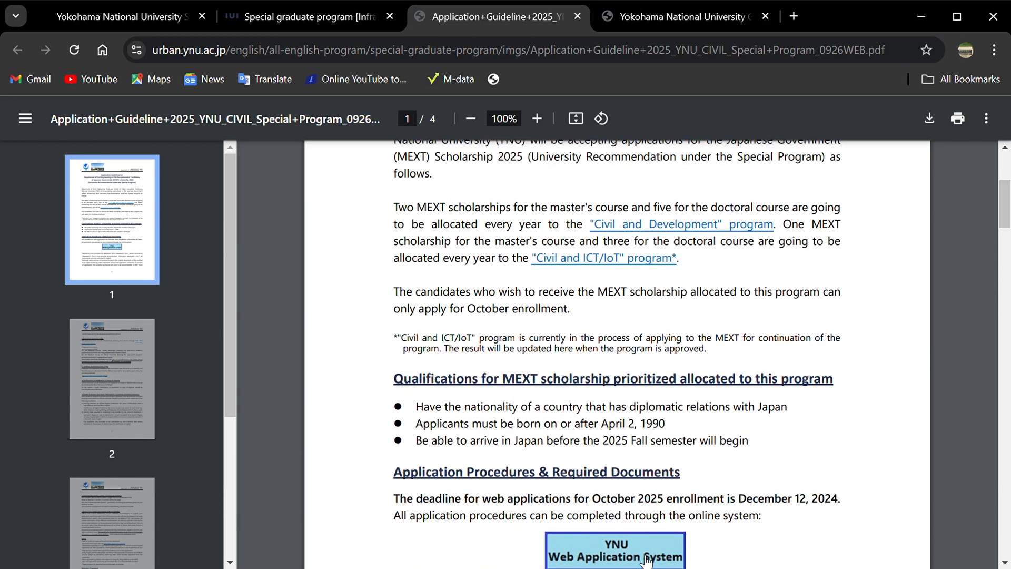
pyautogui.click(614, 550)
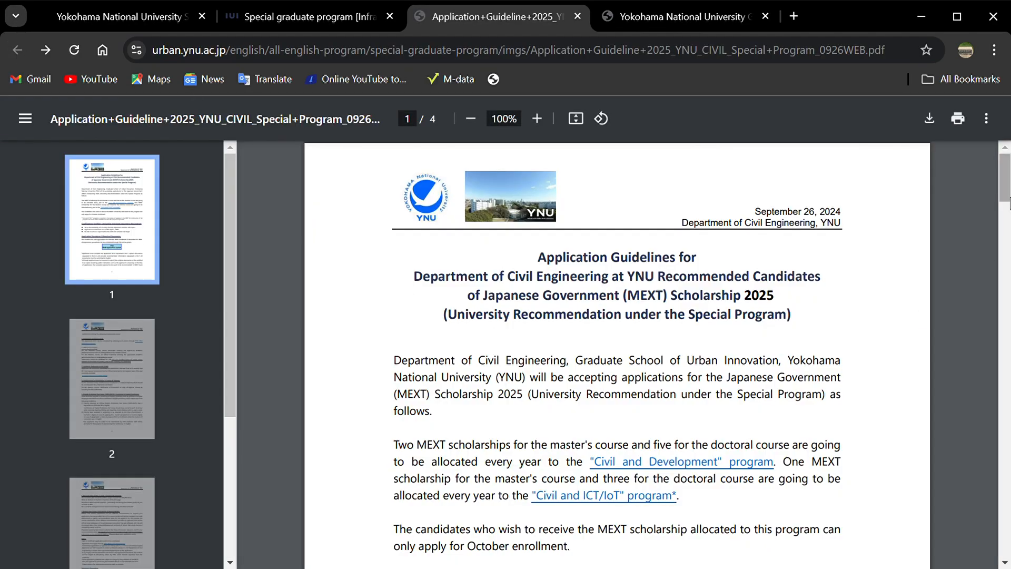
pyautogui.scroll(-3)
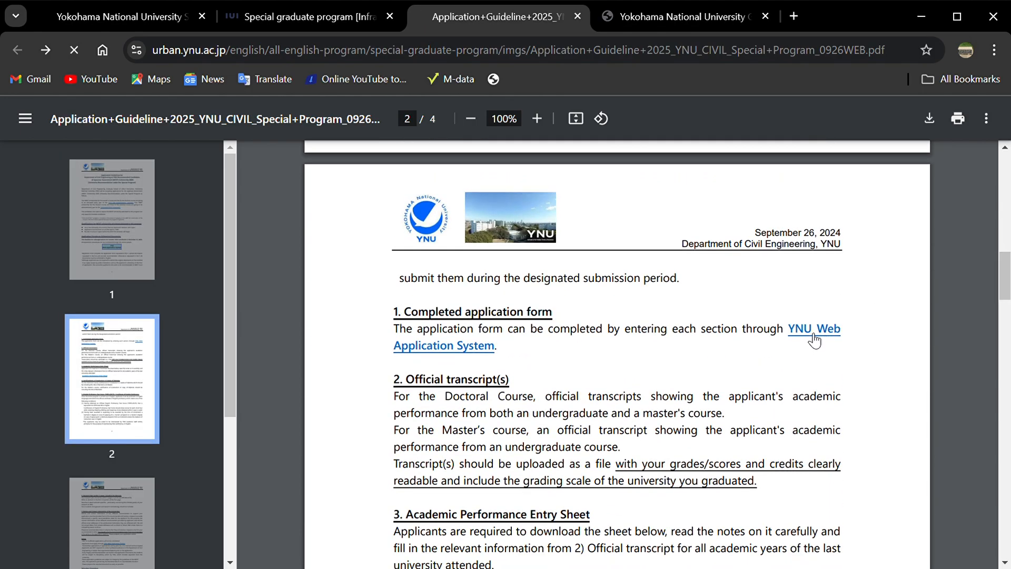
pyautogui.click(814, 329)
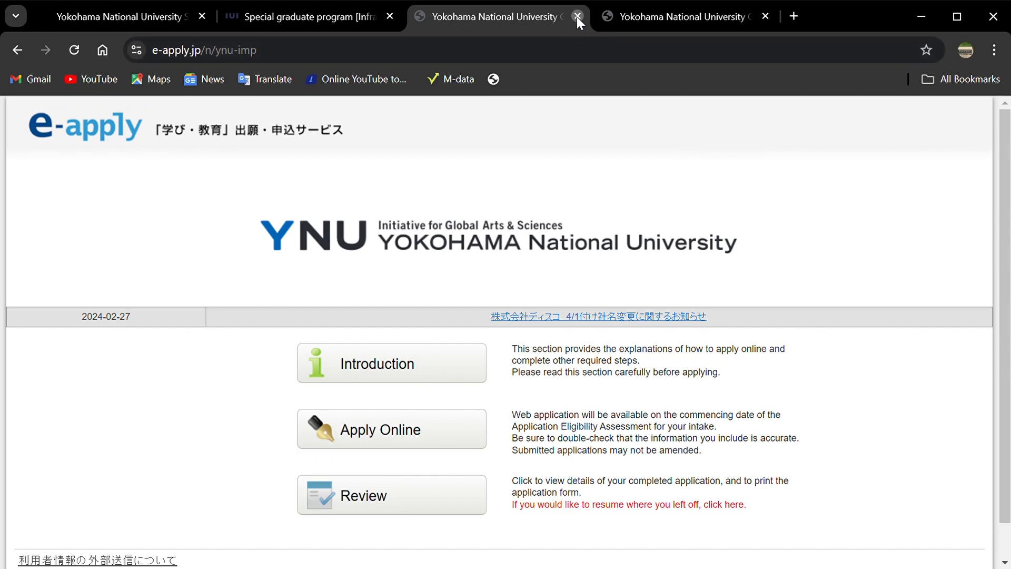
# Close the duplicate portal tab and choose Apply Online on the remaining one.
pyautogui.click(576, 16)
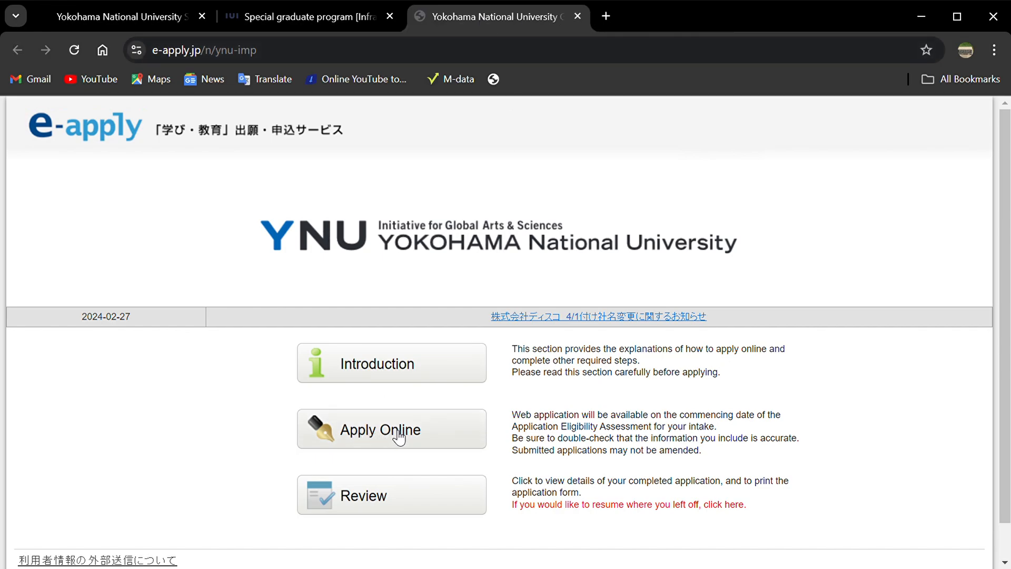
pyautogui.moveTo(408, 440)
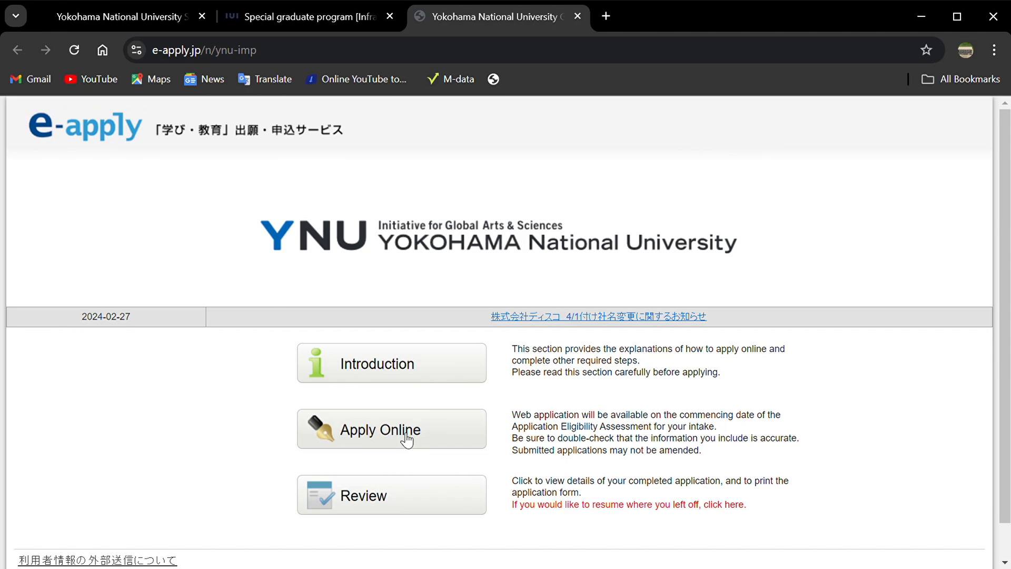
pyautogui.moveTo(427, 447)
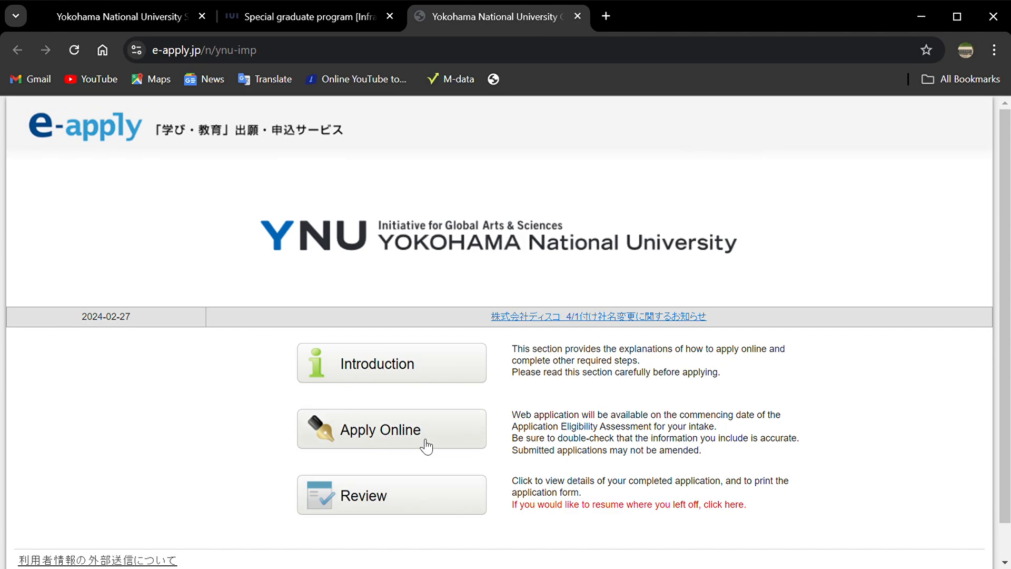
pyautogui.click(390, 428)
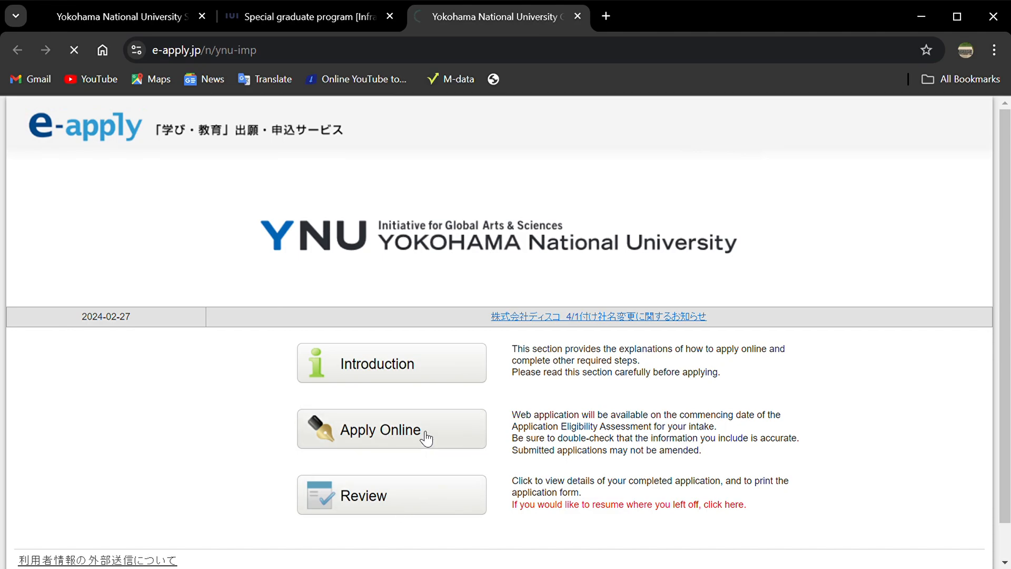
# Pick Master Course: Special Graduate Program with MEXT scholarship from the Program list.
pyautogui.click(381, 430)
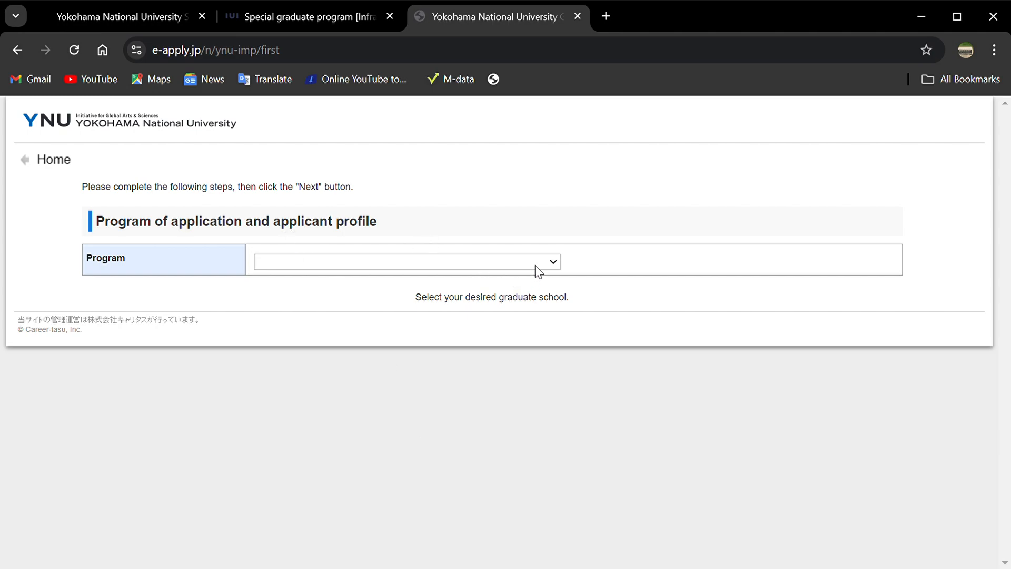
pyautogui.moveTo(498, 328)
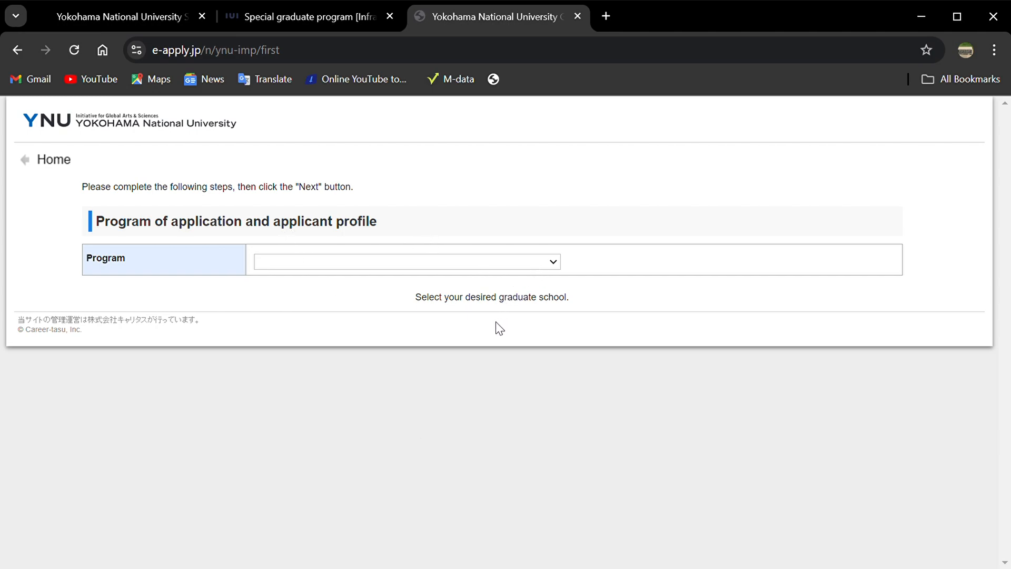
pyautogui.click(407, 261)
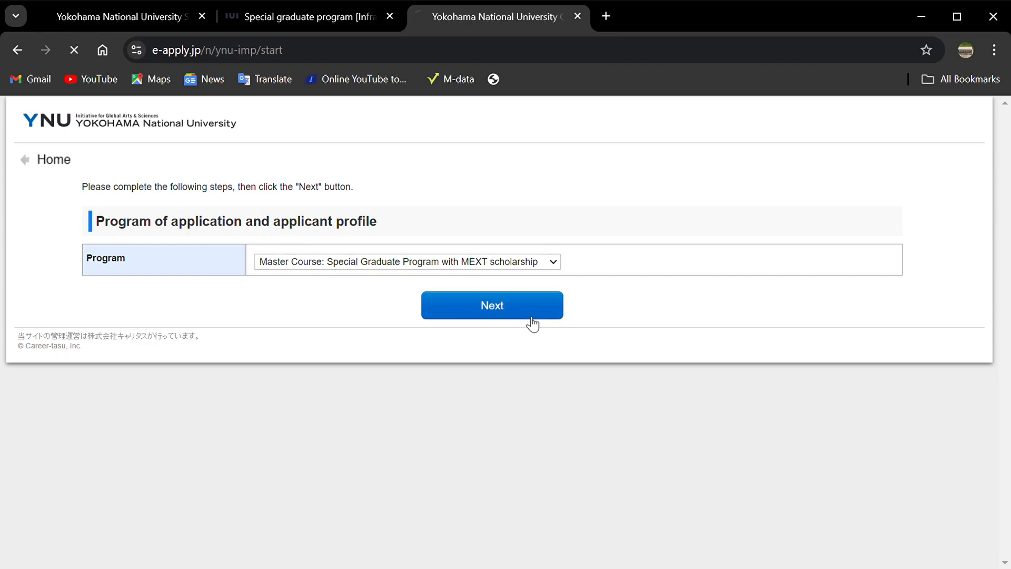
# Agree to the application notice and continue to the Applicant form.
pyautogui.click(492, 305)
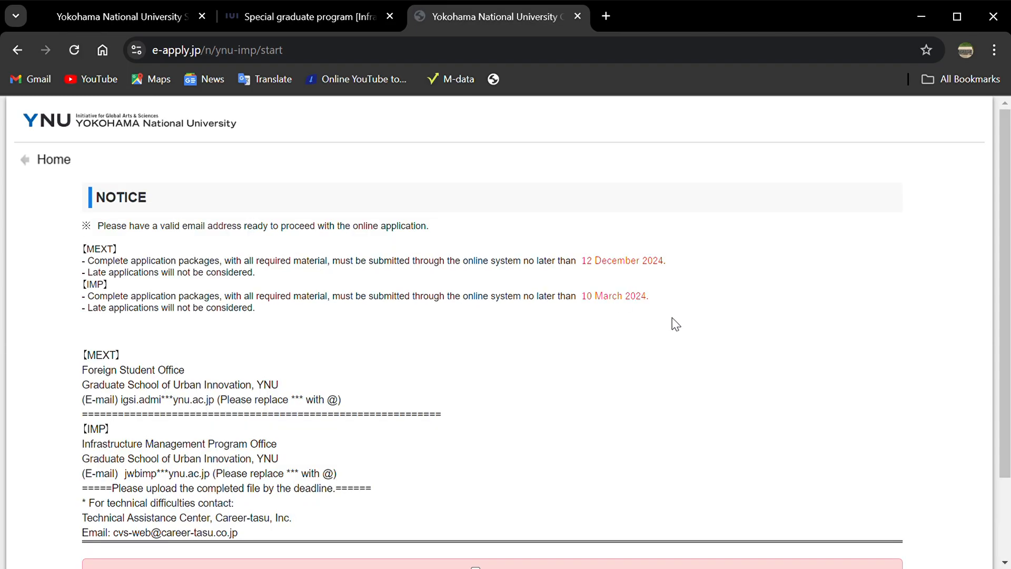
pyautogui.scroll(-3)
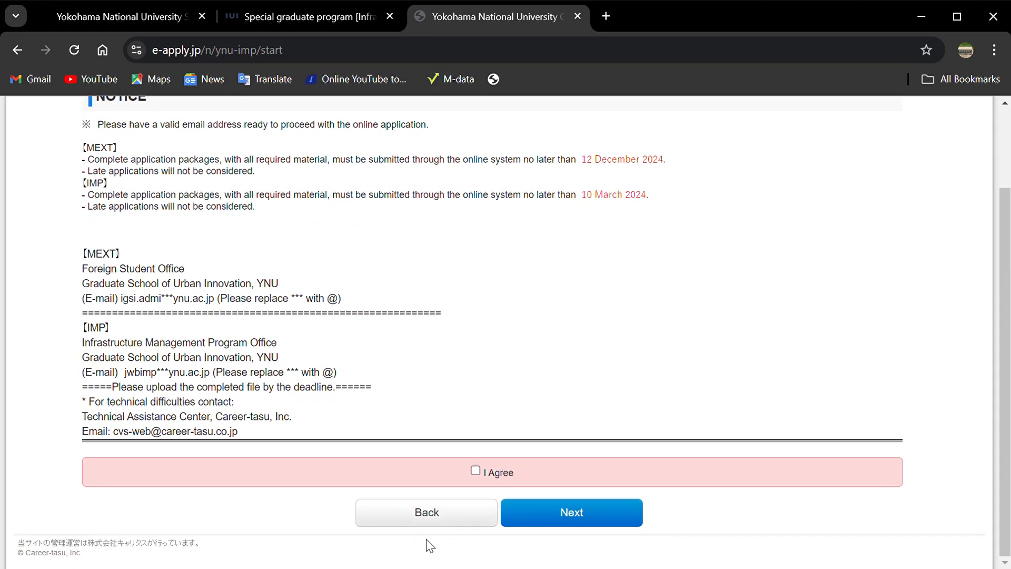
pyautogui.click(475, 469)
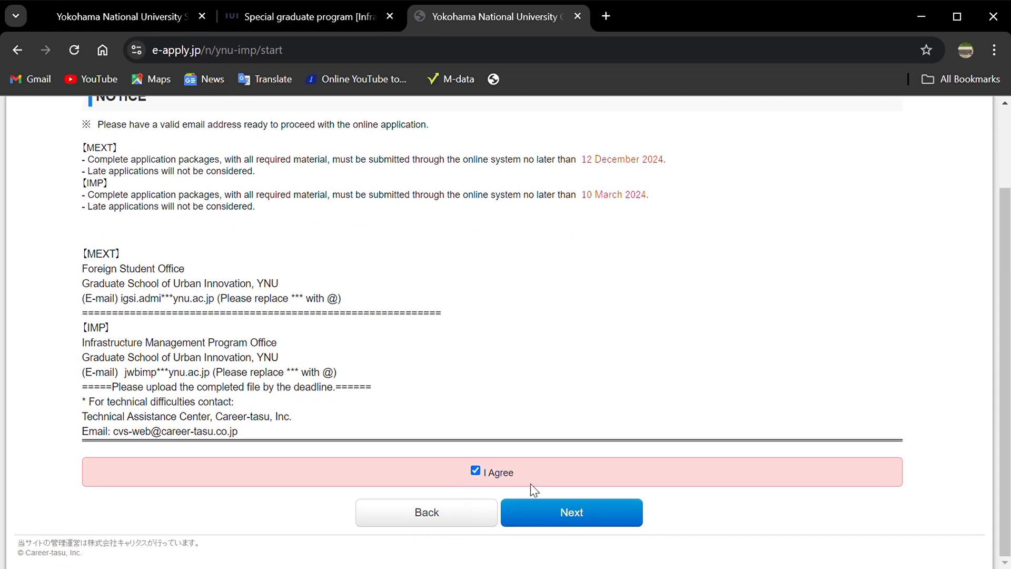
pyautogui.click(571, 512)
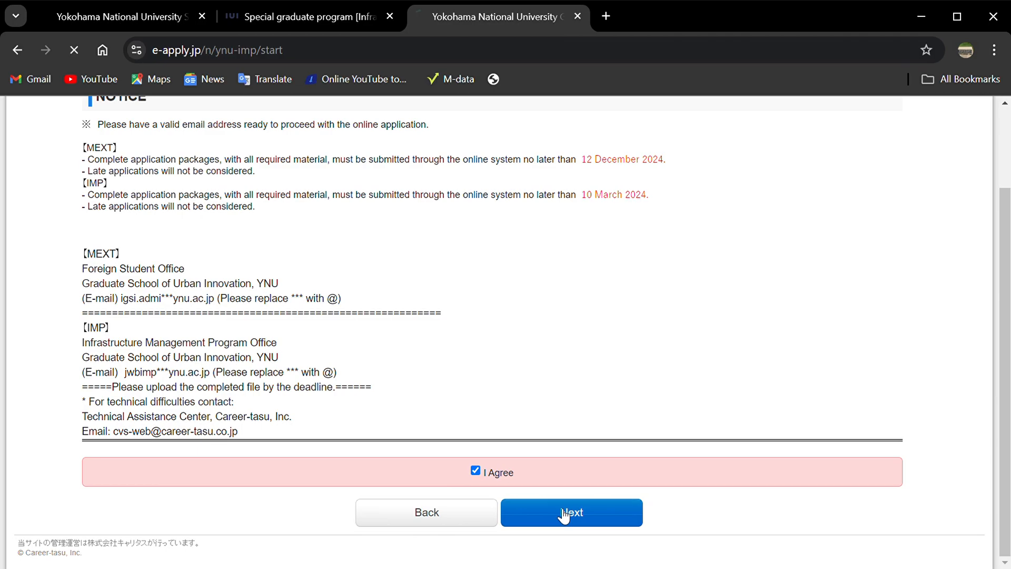
pyautogui.click(570, 512)
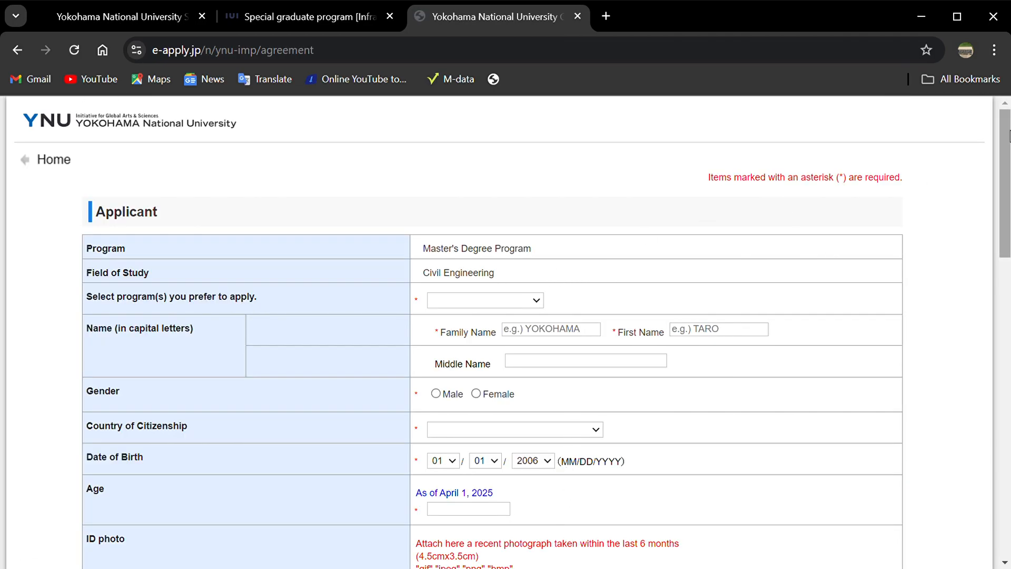
# Review the blank applicant form and activate the Family Name field without entering anything.
pyautogui.scroll(-3)
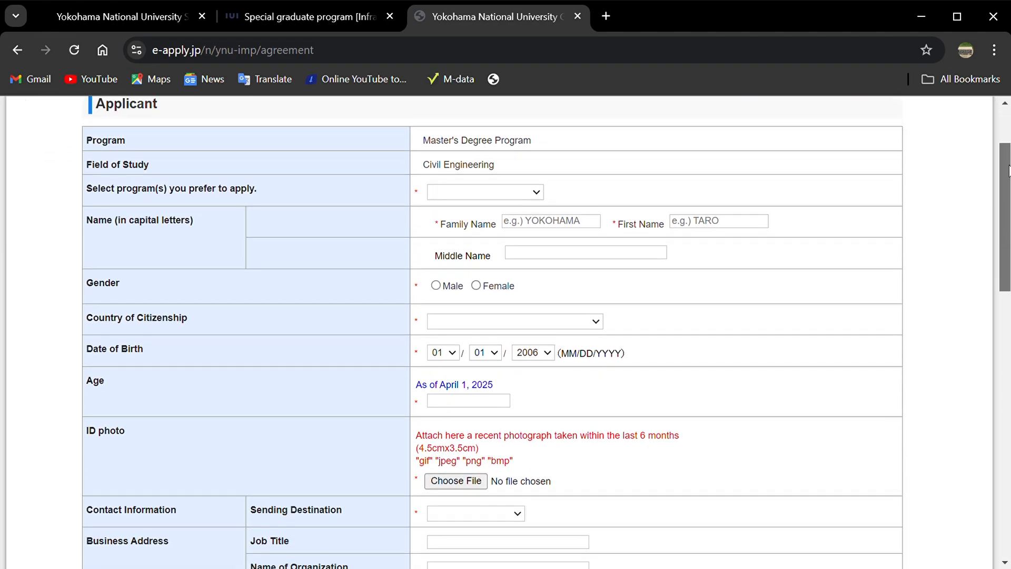
pyautogui.scroll(-3)
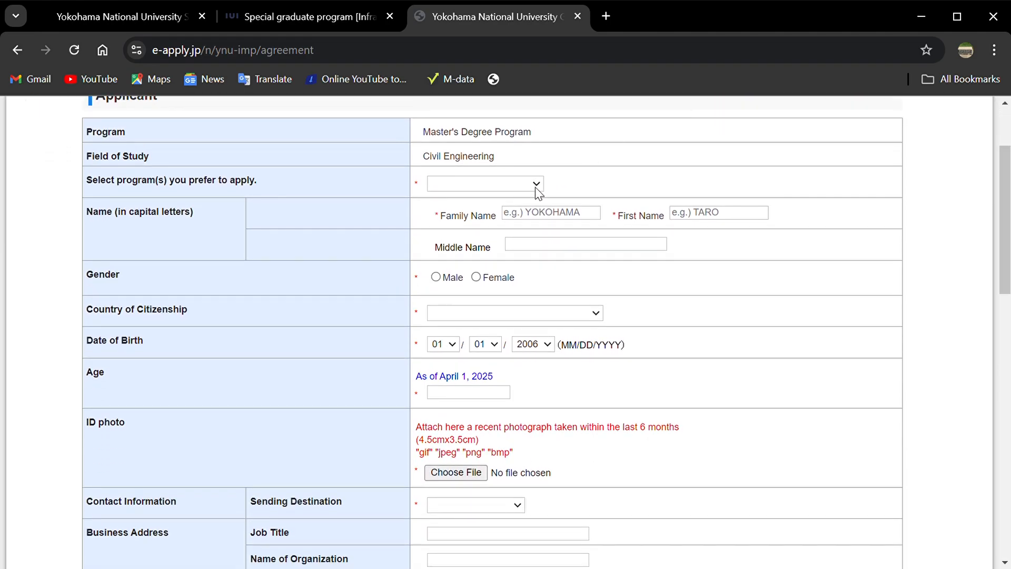
pyautogui.moveTo(519, 243)
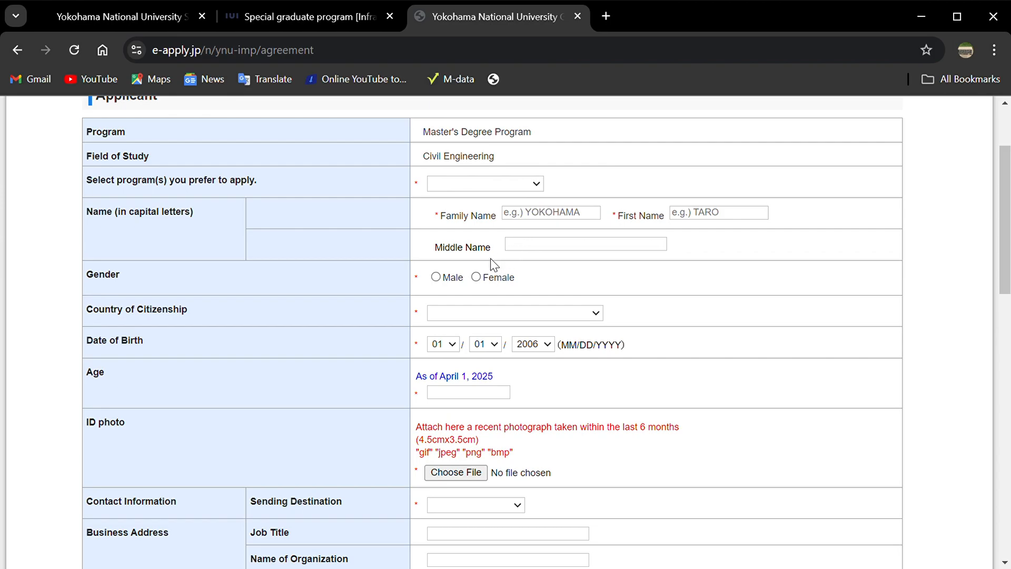
pyautogui.moveTo(455, 272)
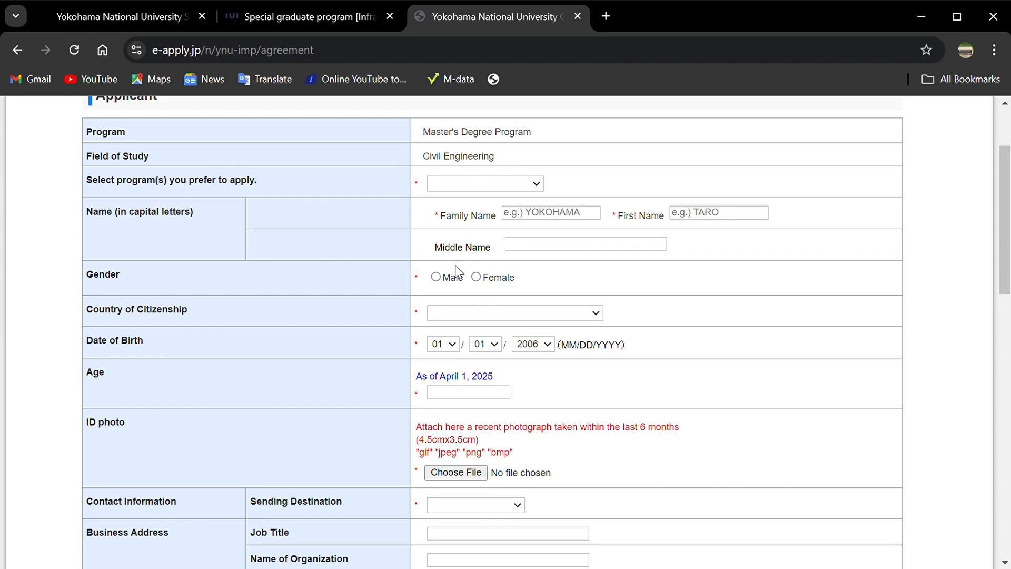
pyautogui.moveTo(501, 231)
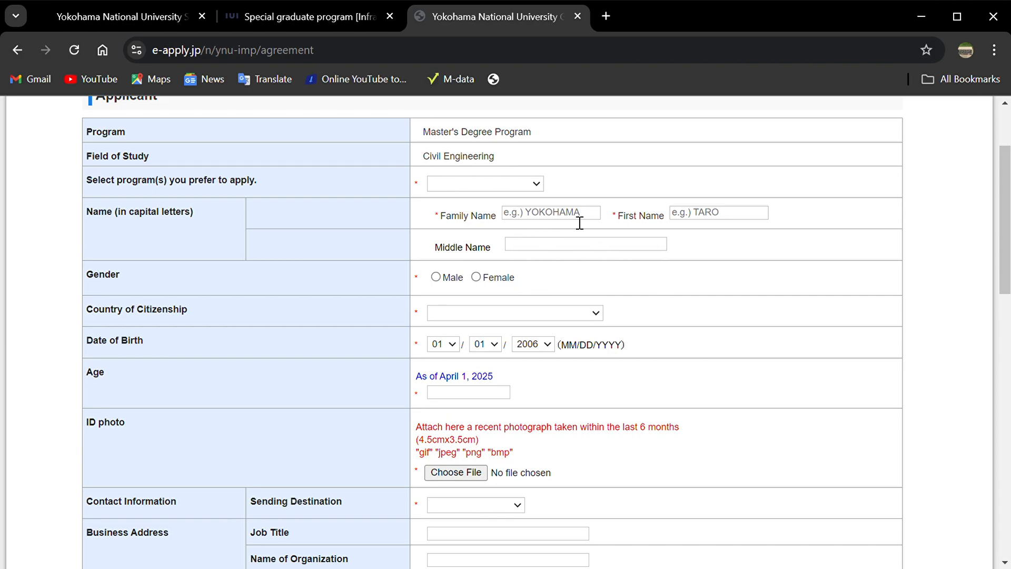
pyautogui.click(550, 212)
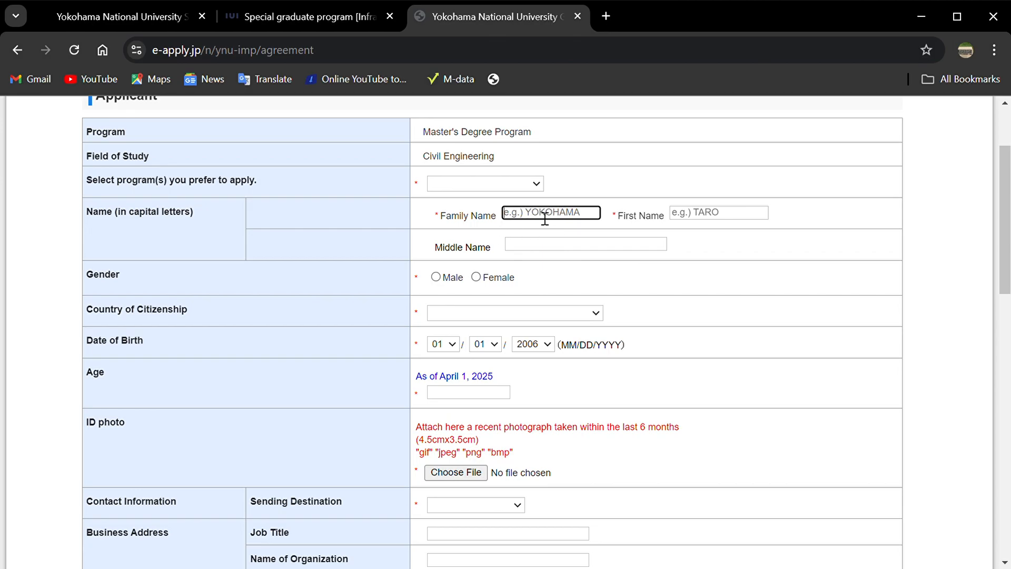
pyautogui.moveTo(702, 220)
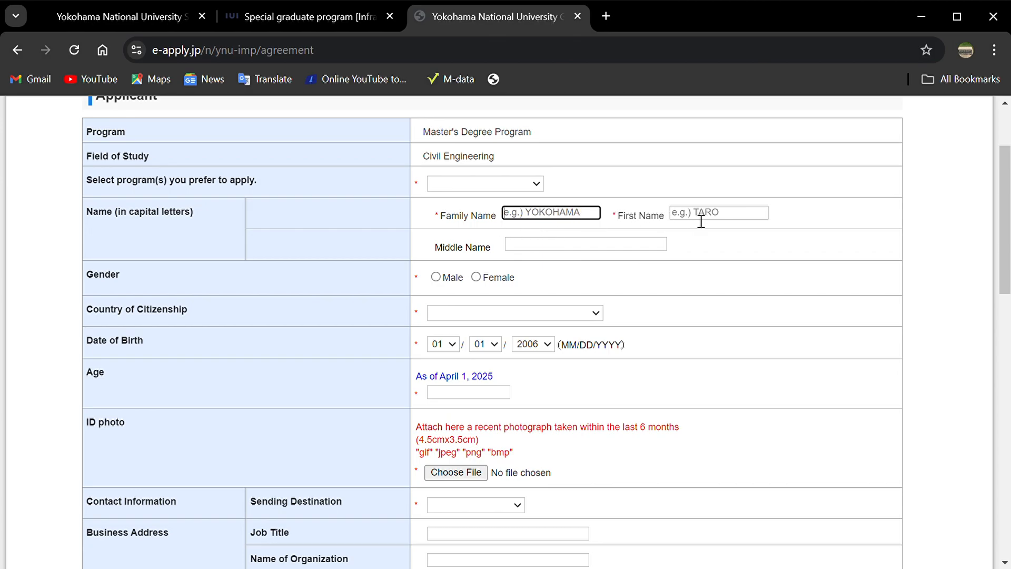
pyautogui.moveTo(576, 257)
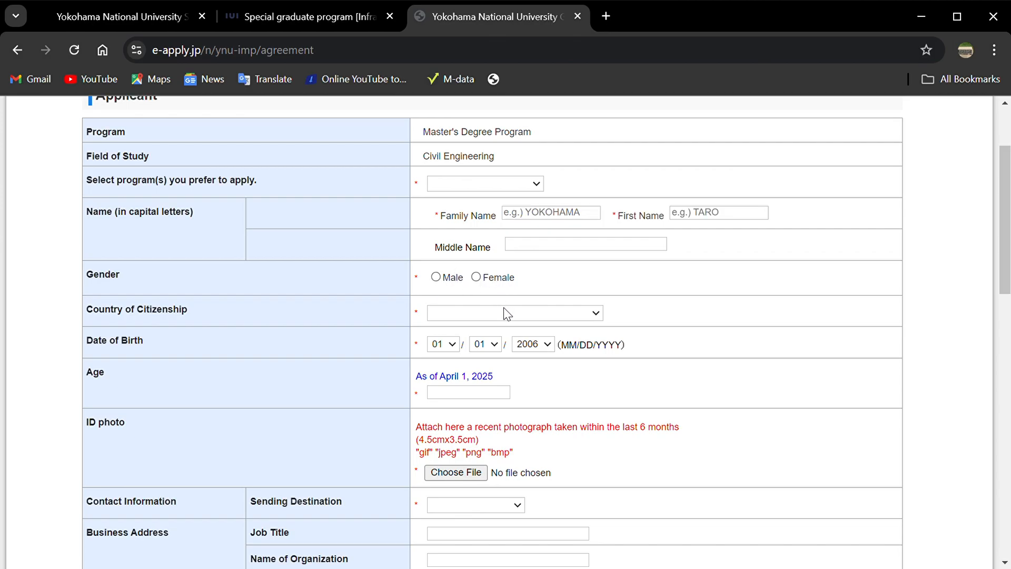
pyautogui.moveTo(702, 299)
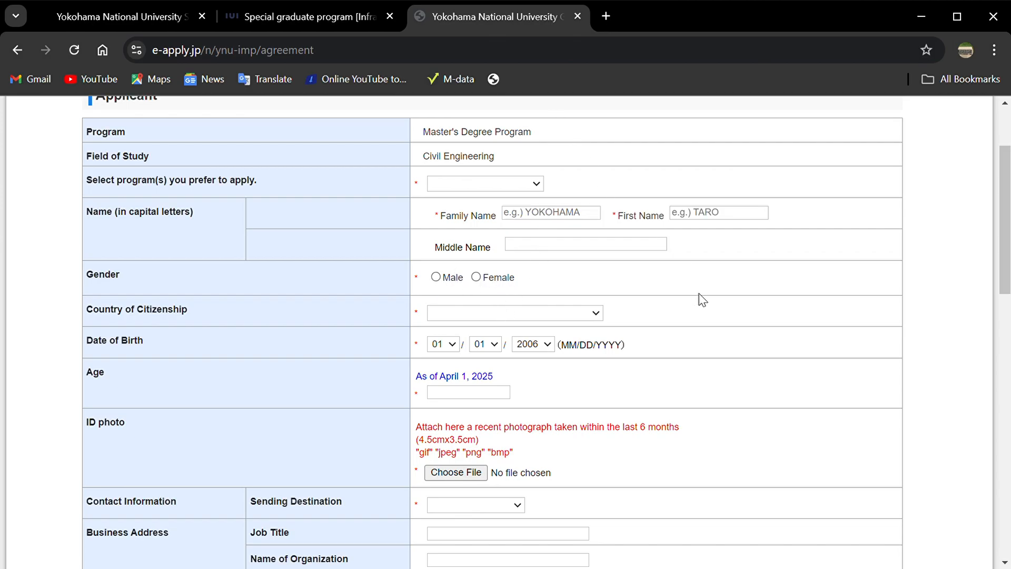
pyautogui.moveTo(470, 374)
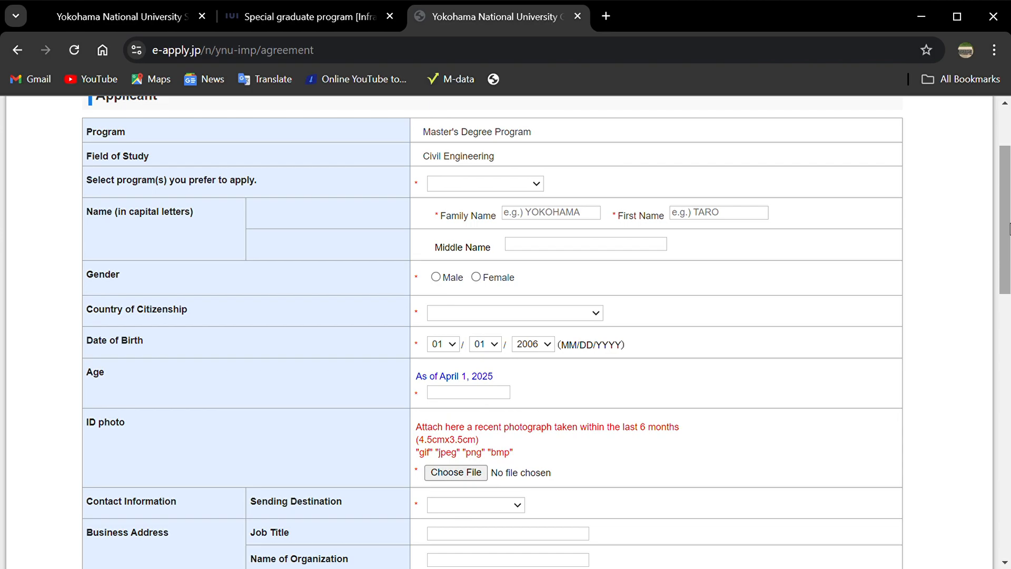
pyautogui.scroll(-3)
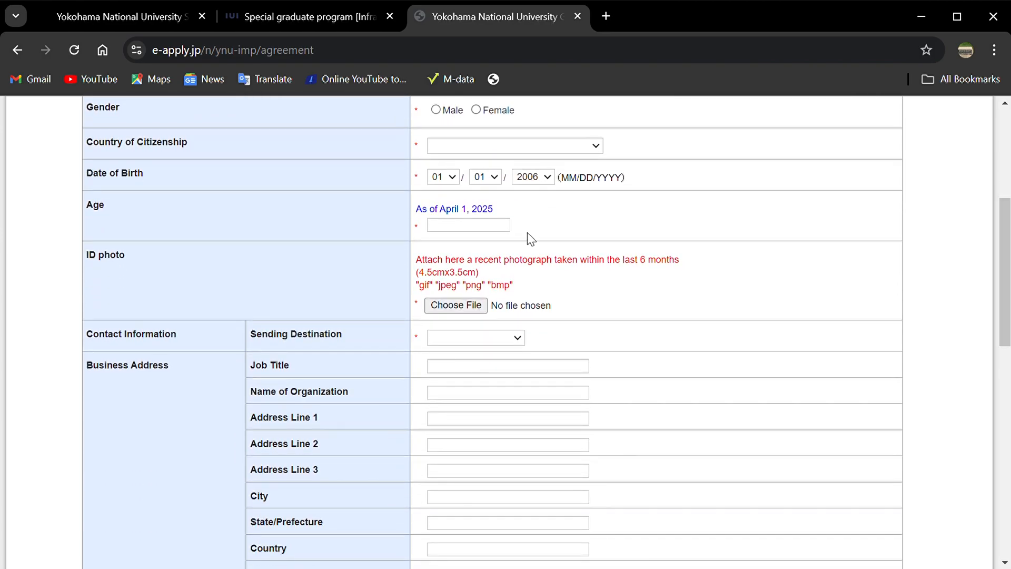
pyautogui.moveTo(511, 237)
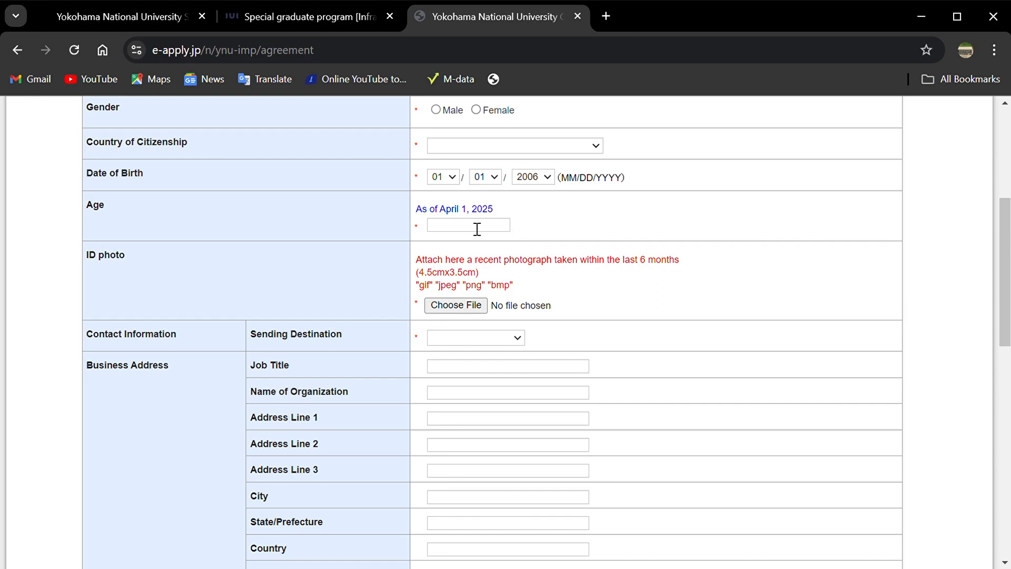
pyautogui.moveTo(468, 234)
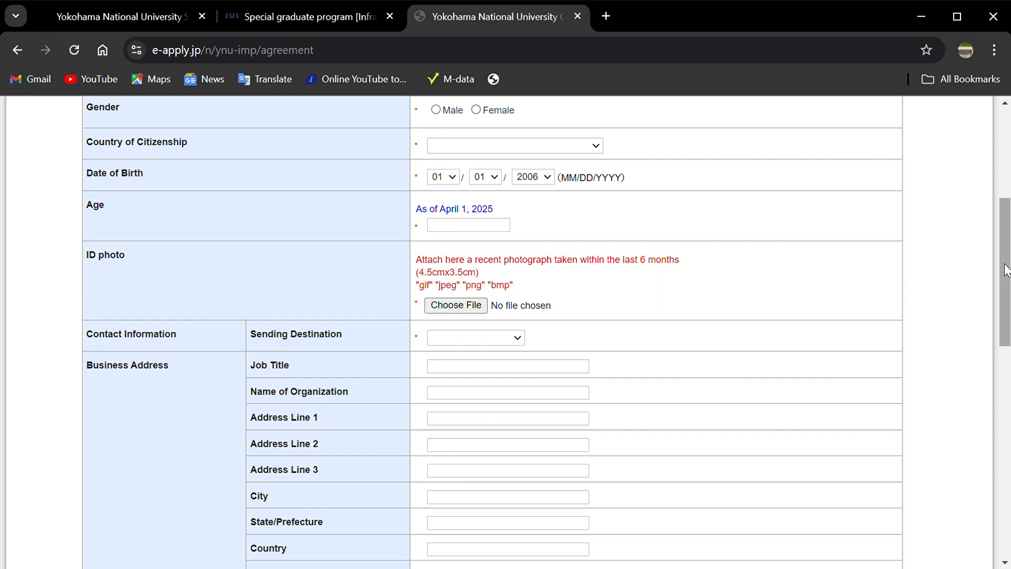
pyautogui.scroll(-3)
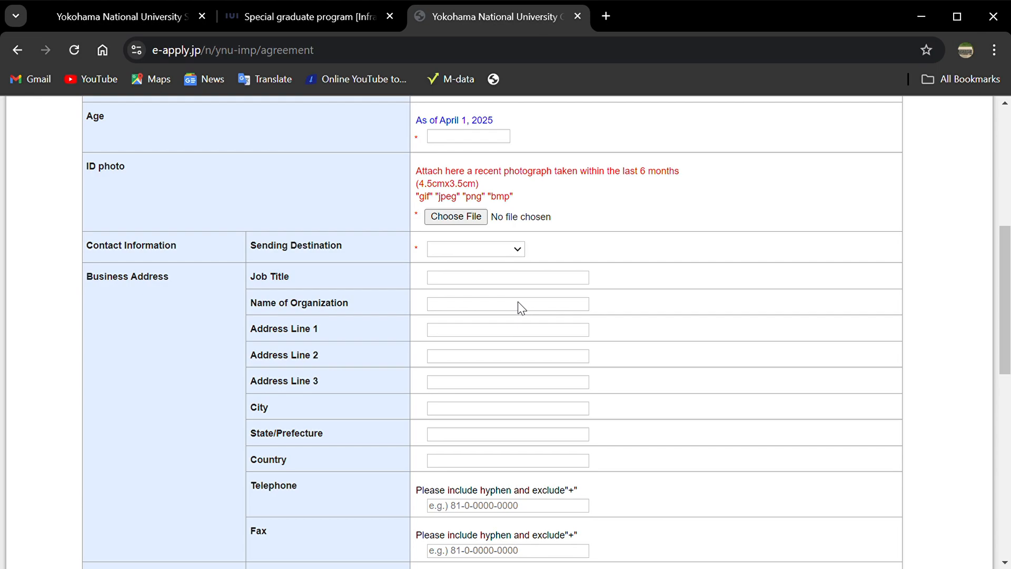
pyautogui.moveTo(767, 208)
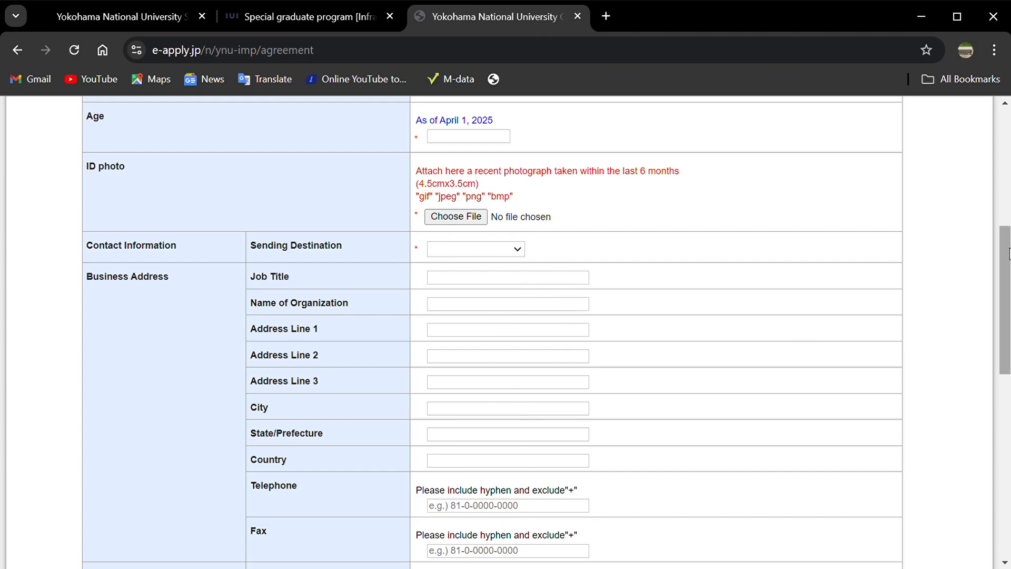
pyautogui.scroll(-3)
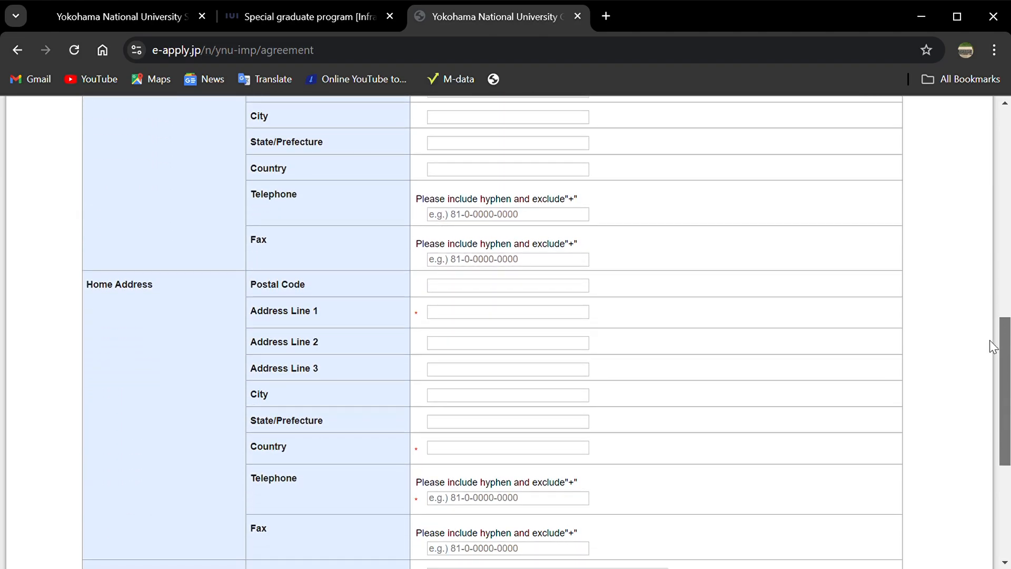
pyautogui.scroll(-3)
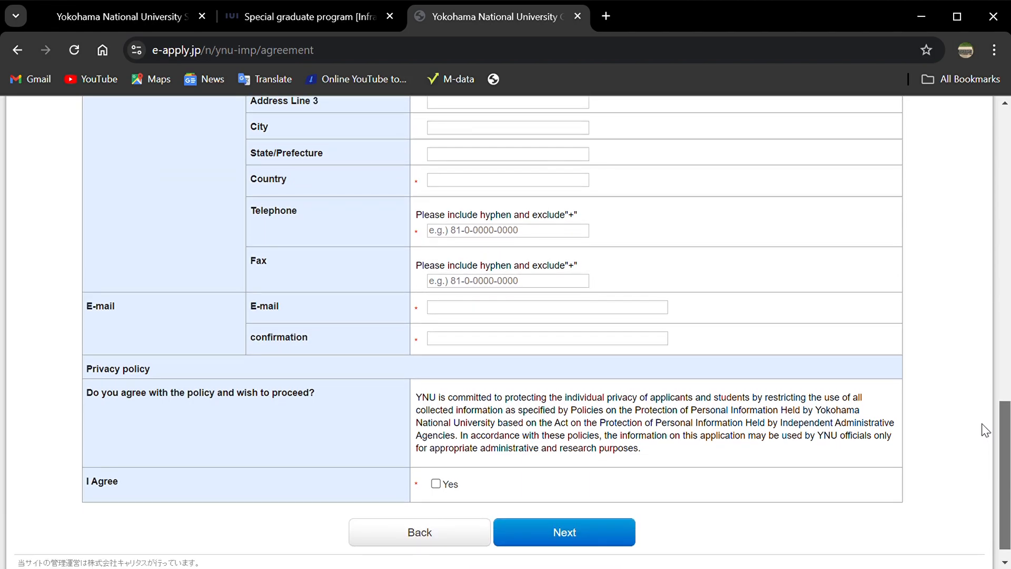
pyautogui.scroll(-3)
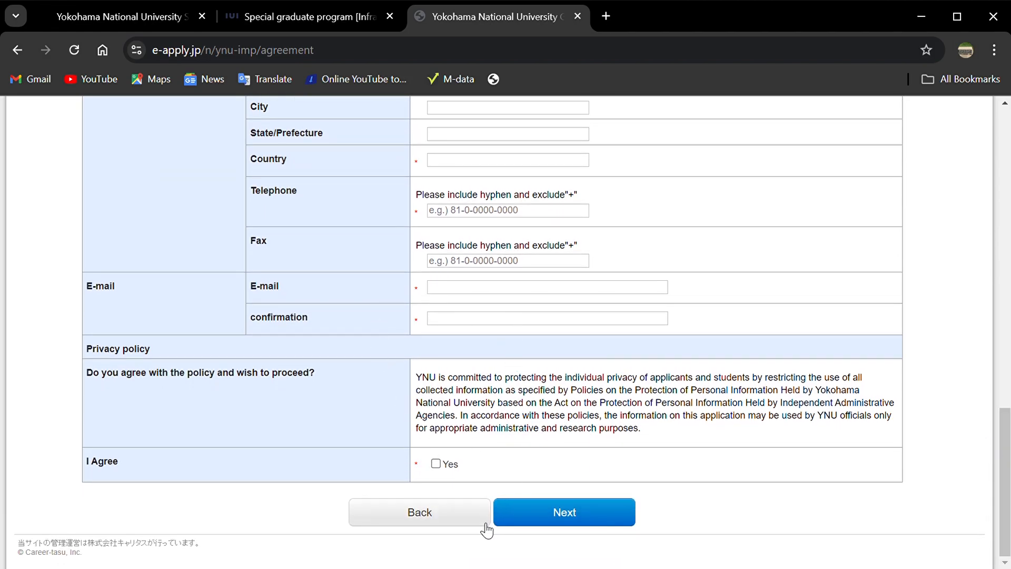
pyautogui.moveTo(564, 512)
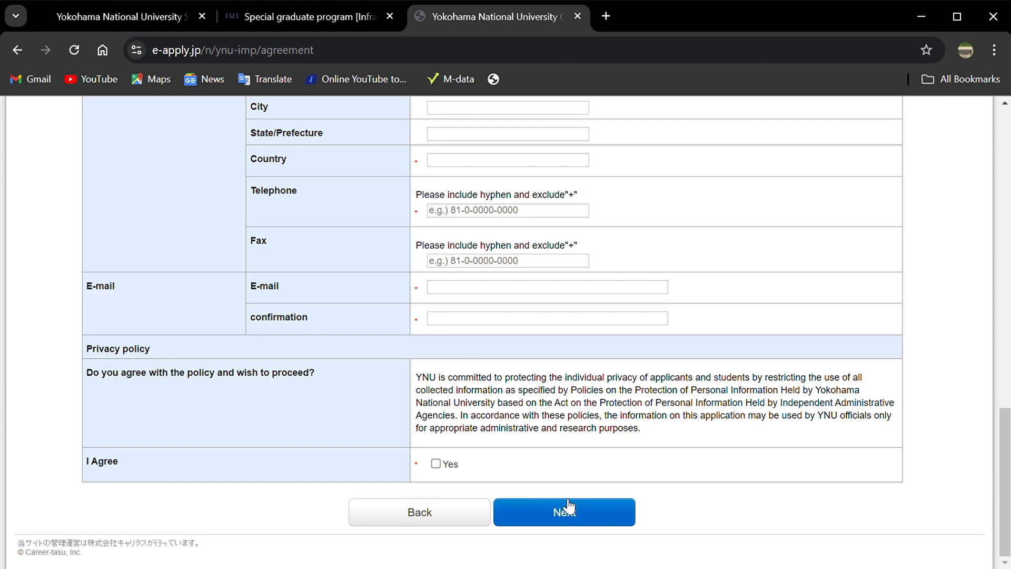
pyautogui.moveTo(996, 471)
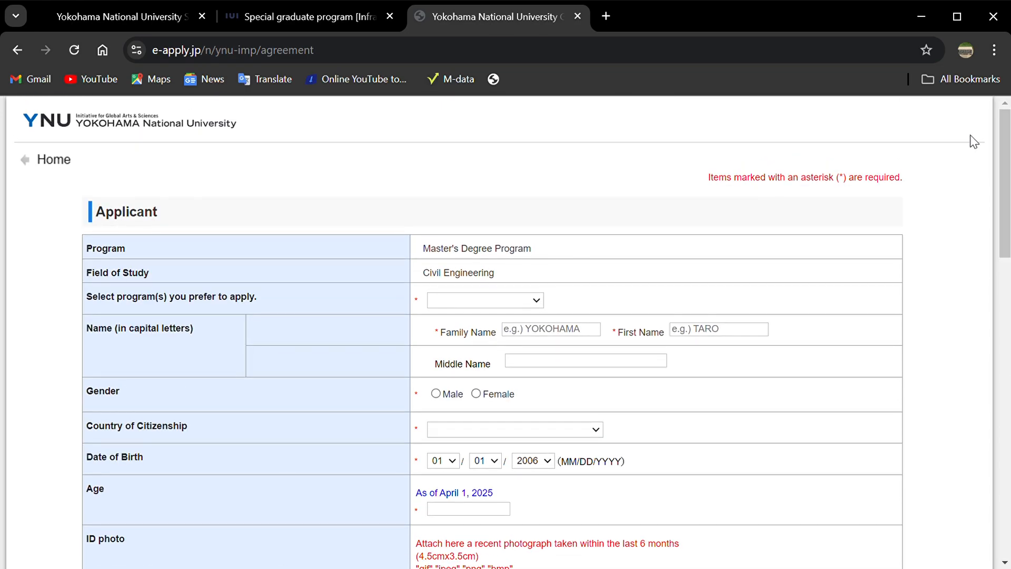
pyautogui.moveTo(721, 211)
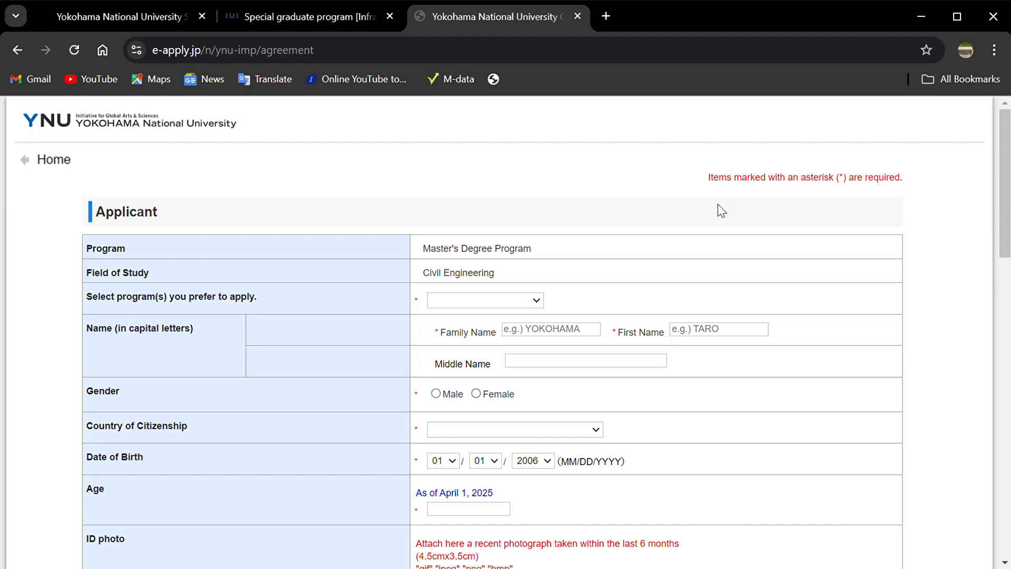
pyautogui.moveTo(586, 150)
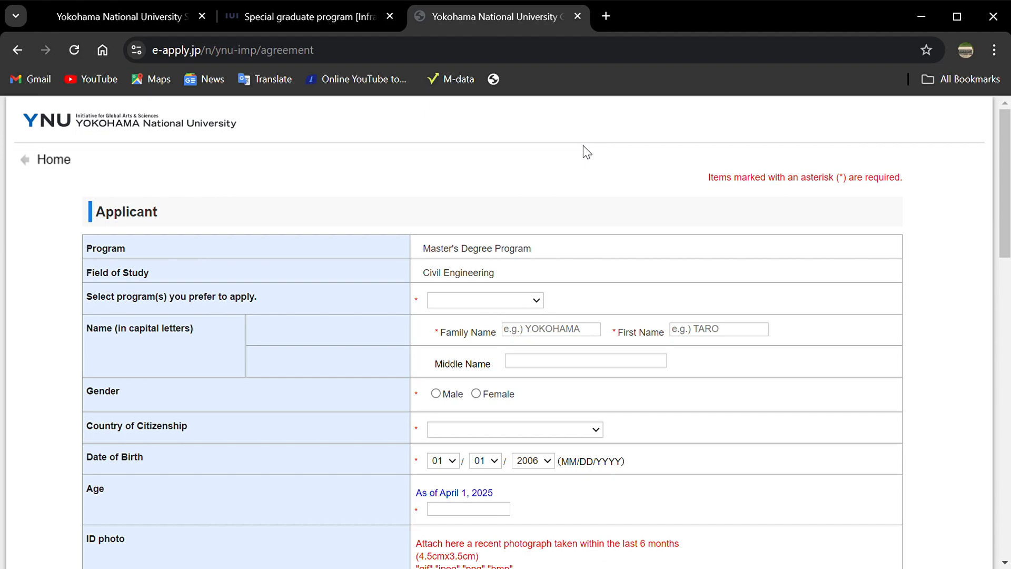
pyautogui.moveTo(579, 154)
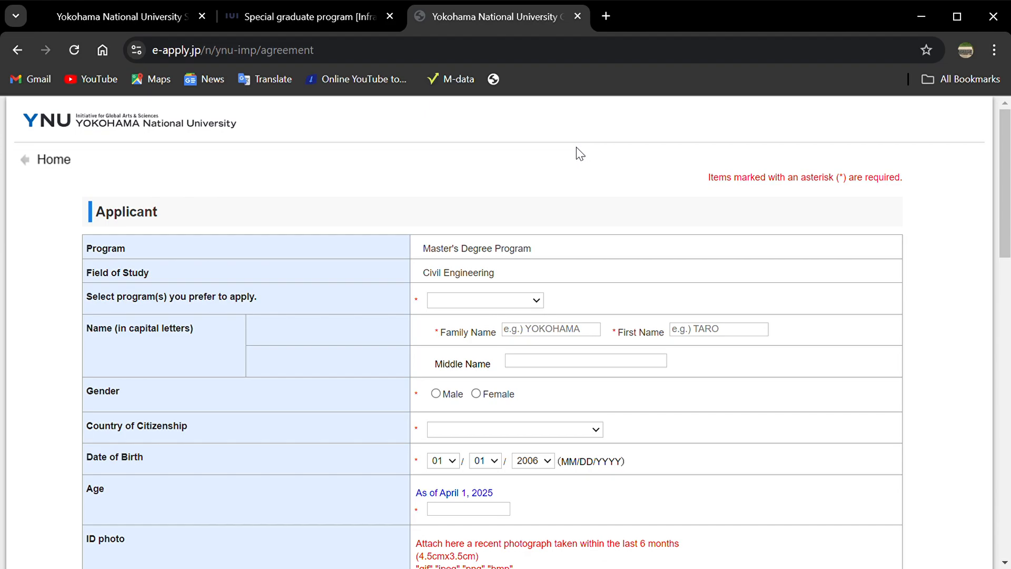
pyautogui.moveTo(538, 176)
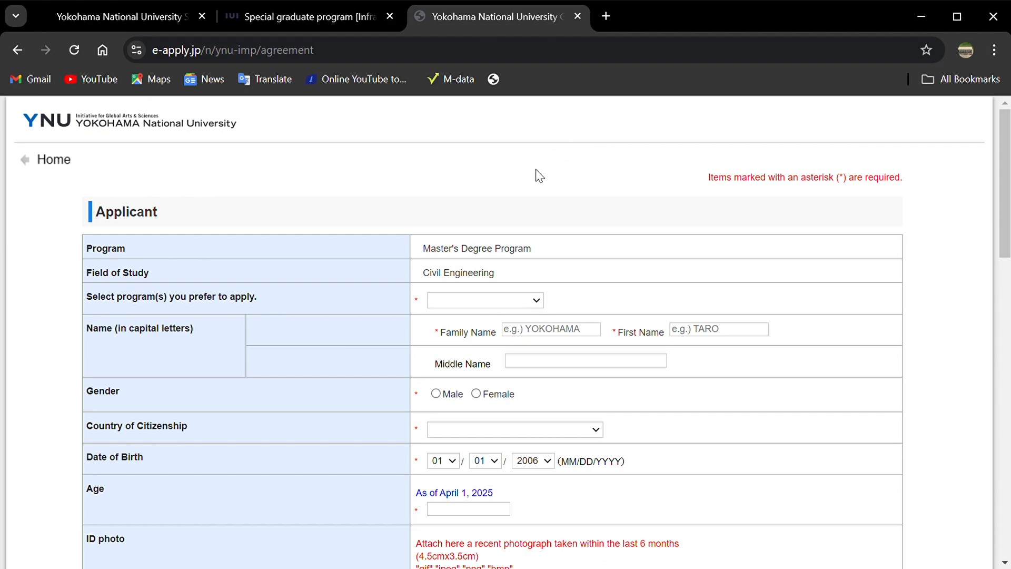
pyautogui.moveTo(656, 144)
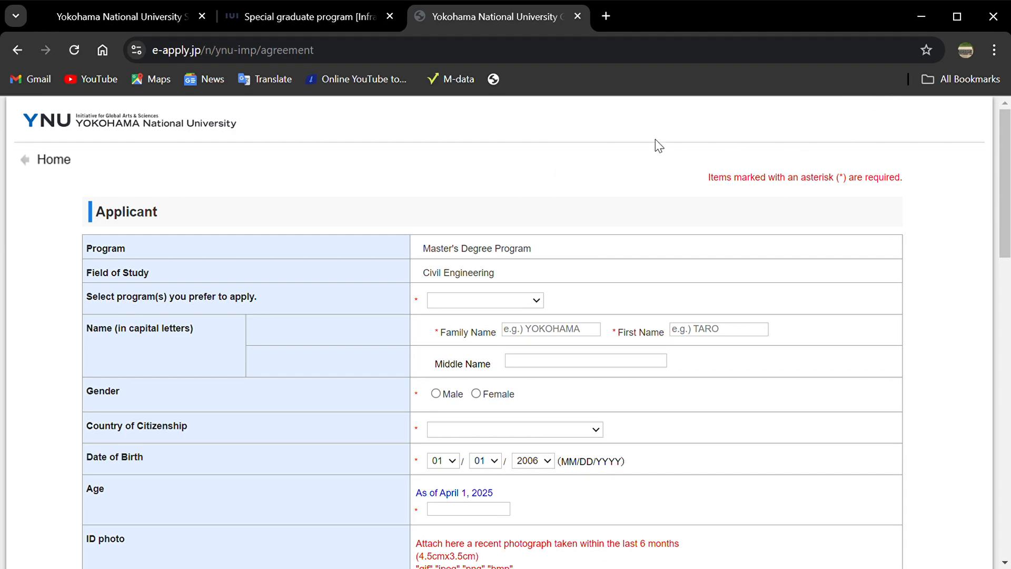
pyautogui.moveTo(507, 164)
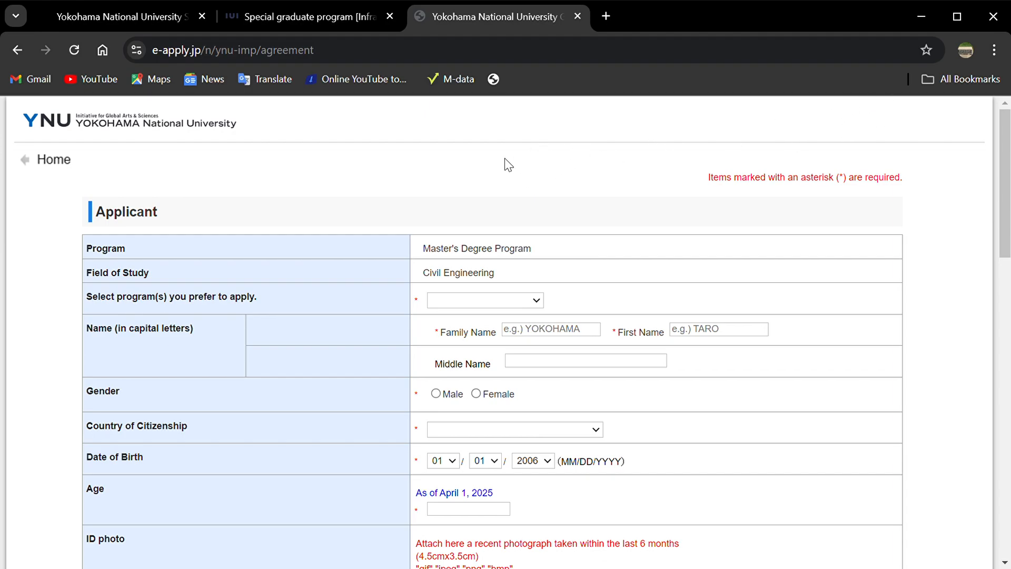
pyautogui.moveTo(694, 136)
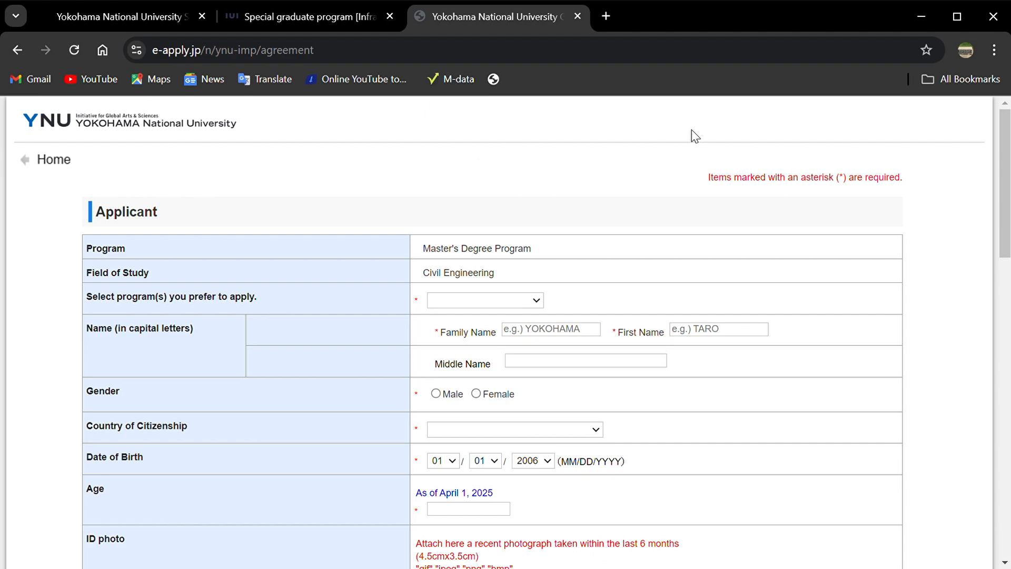